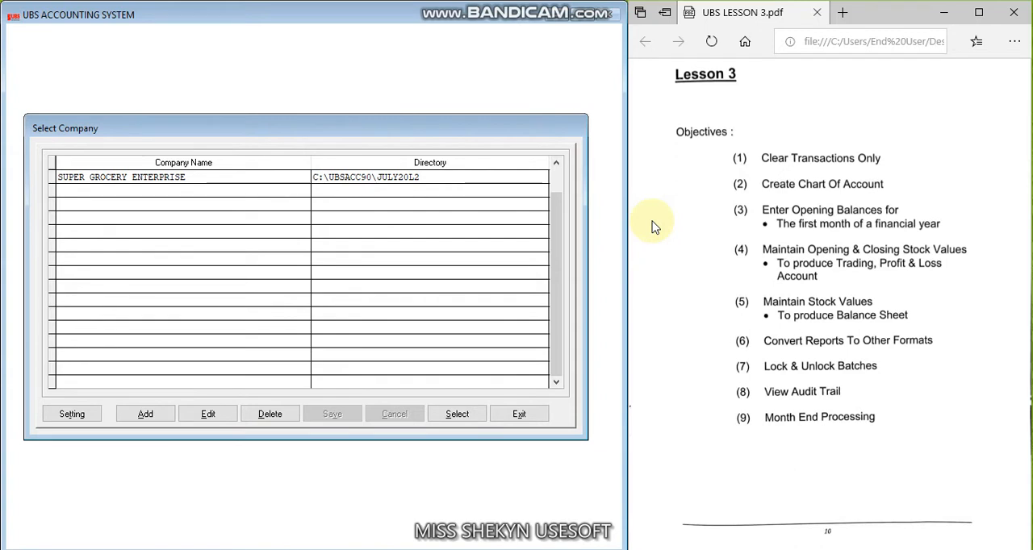
pyautogui.moveTo(823, 208)
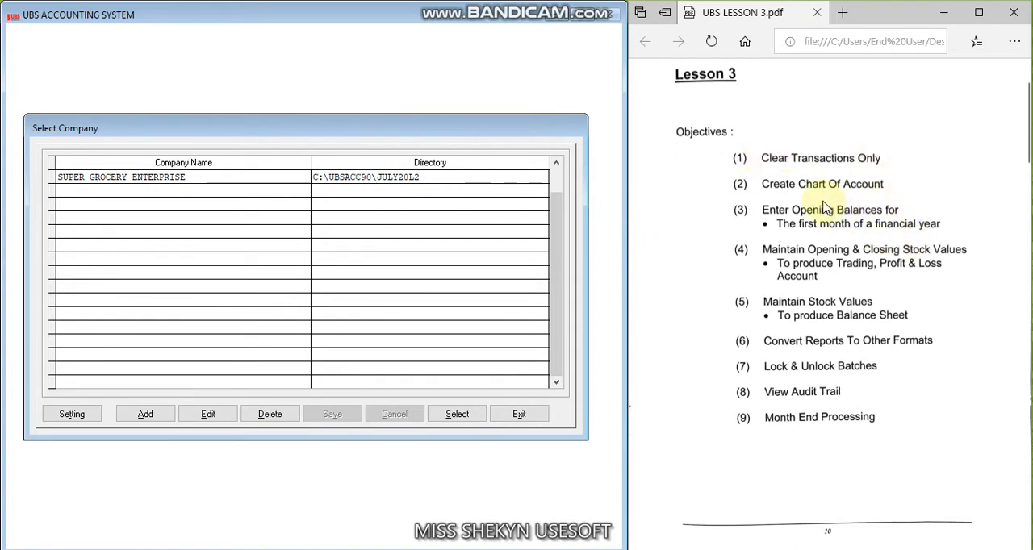
pyautogui.moveTo(843, 218)
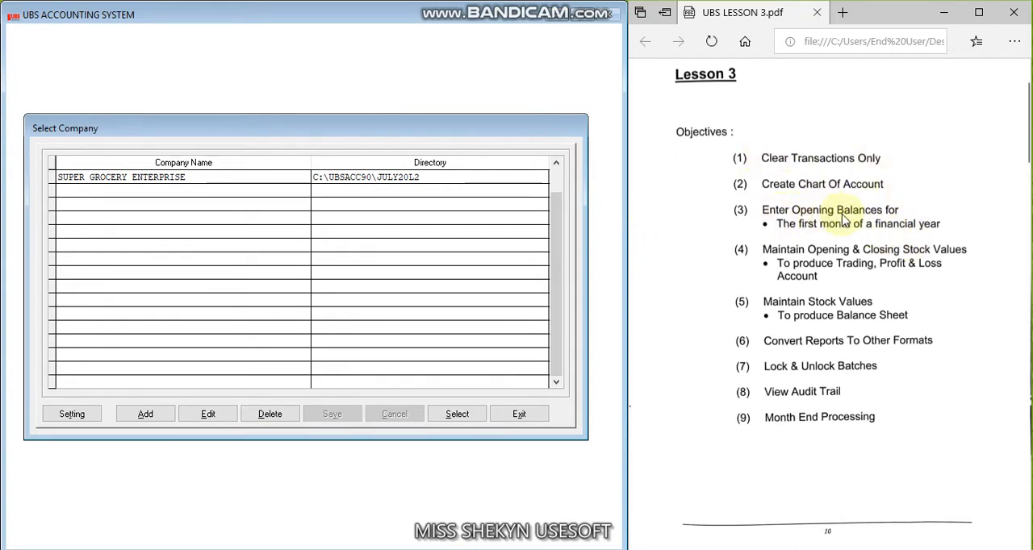
pyautogui.moveTo(791, 315)
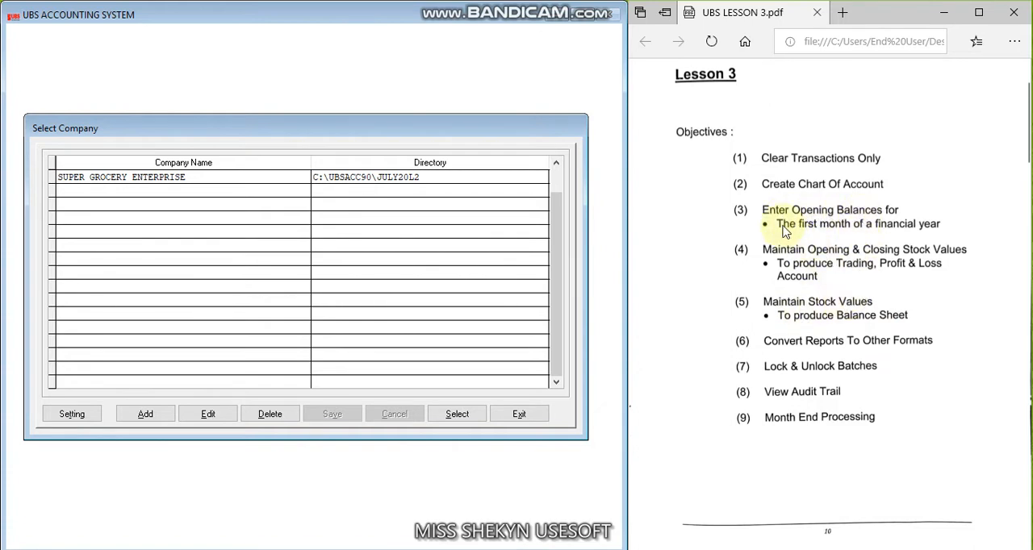
pyautogui.moveTo(848, 221)
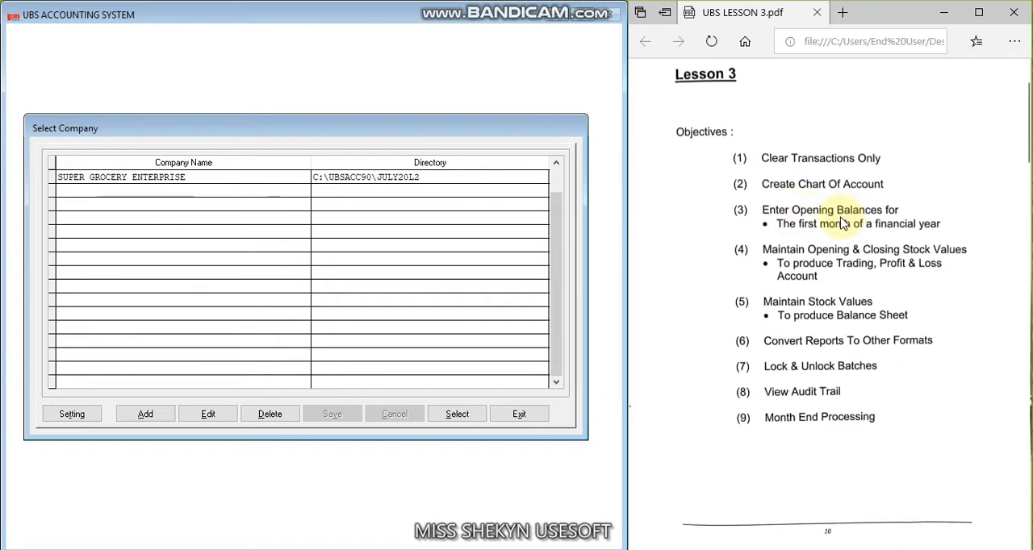
# Scroll the UBS LESSON 3 PDF down to Gan Sdn. Bhd.'s Assignment 3 chart of accounts
pyautogui.scroll(-3)
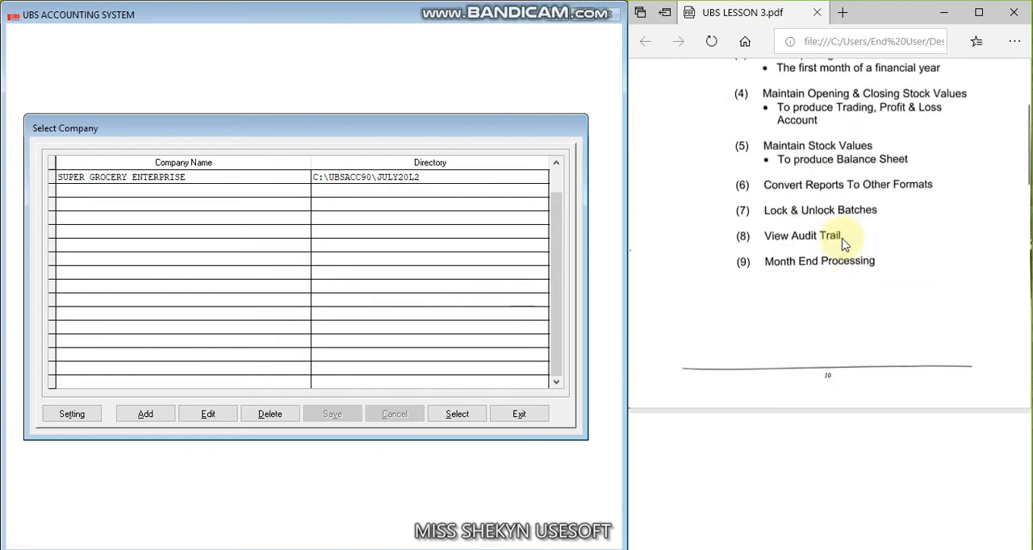
pyautogui.scroll(-3)
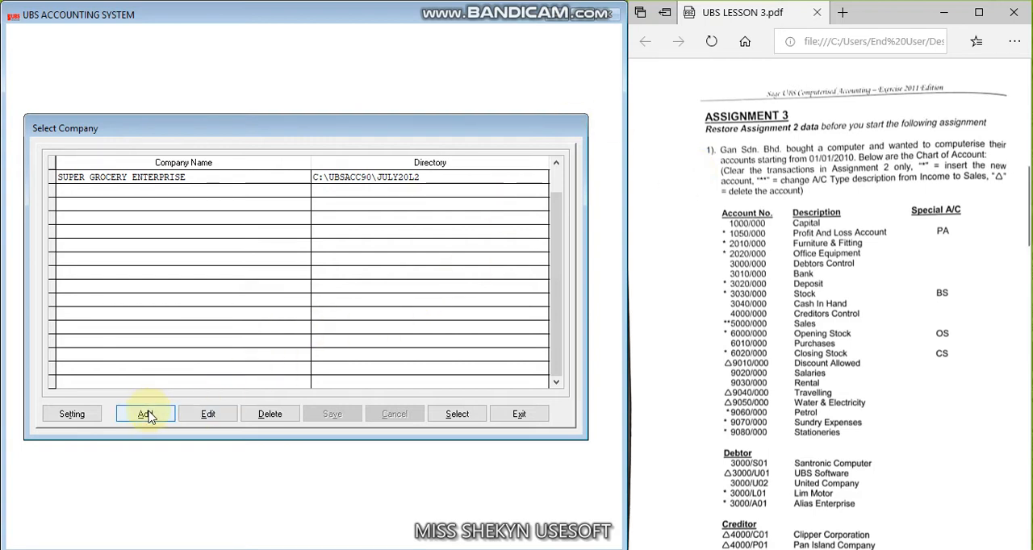
# Add company GAN SDN BHD with data directory JULY20L3, save it, and open it
pyautogui.click(145, 413)
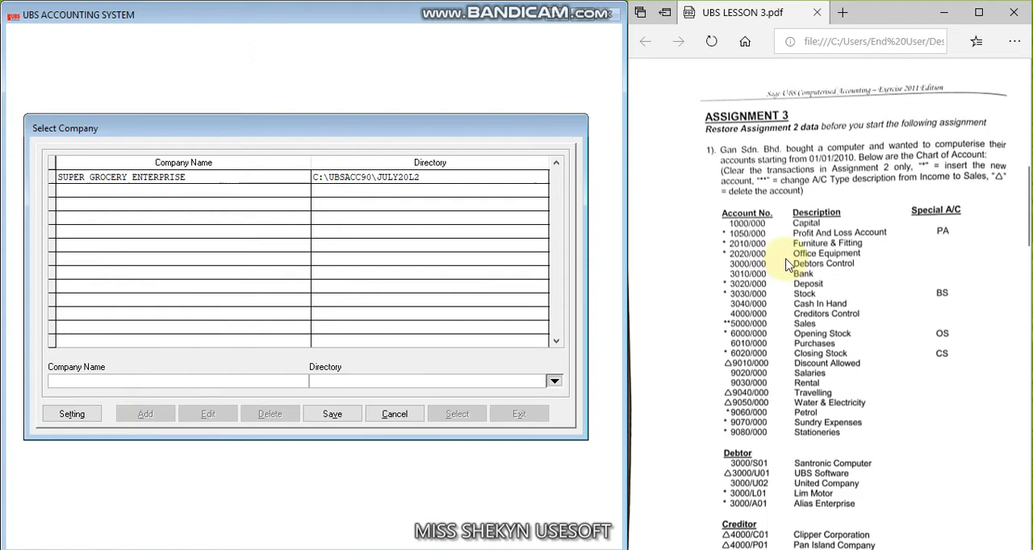
pyautogui.moveTo(642, 241)
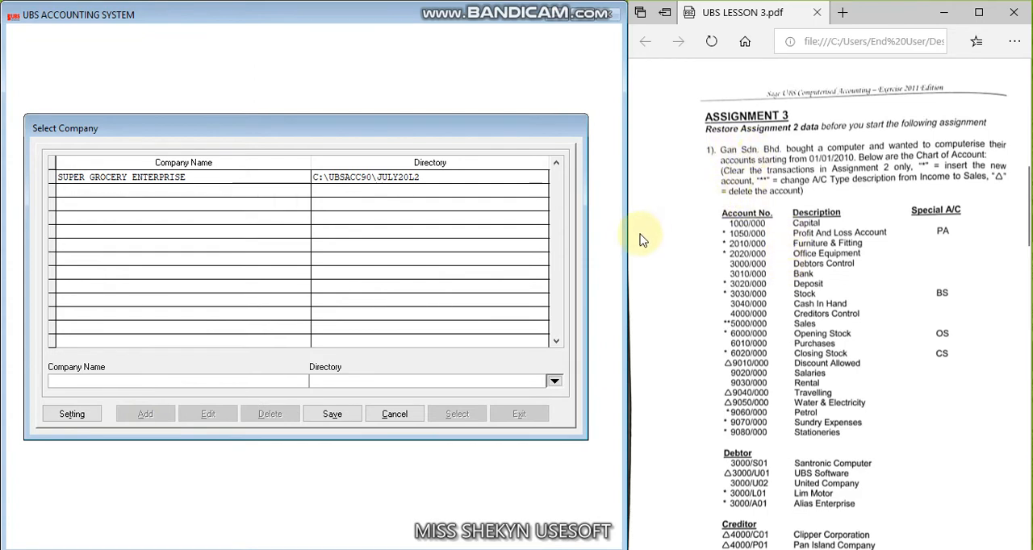
pyautogui.write('gan')
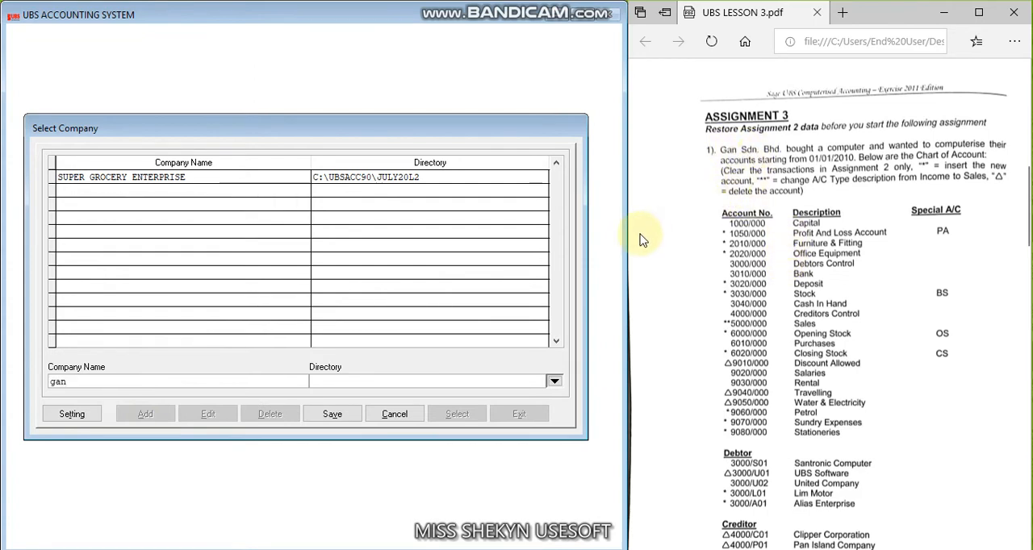
pyautogui.write('GAN SDN BHD')
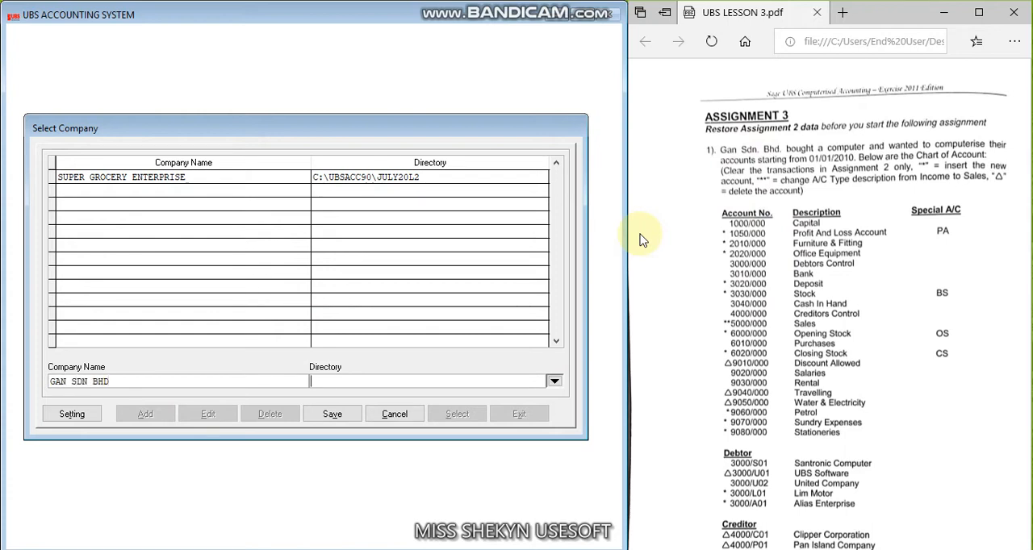
pyautogui.write('JT')
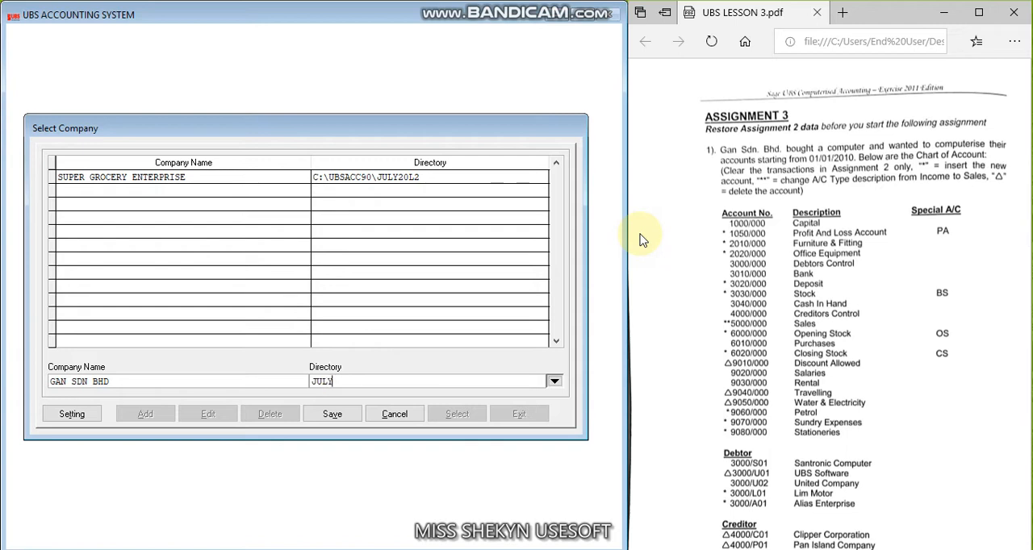
pyautogui.write('20L')
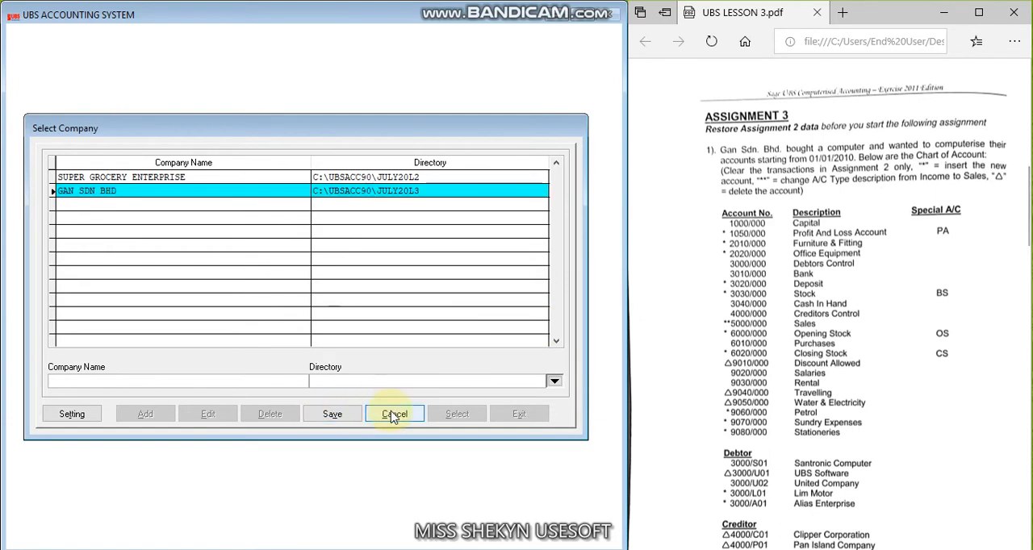
pyautogui.click(457, 413)
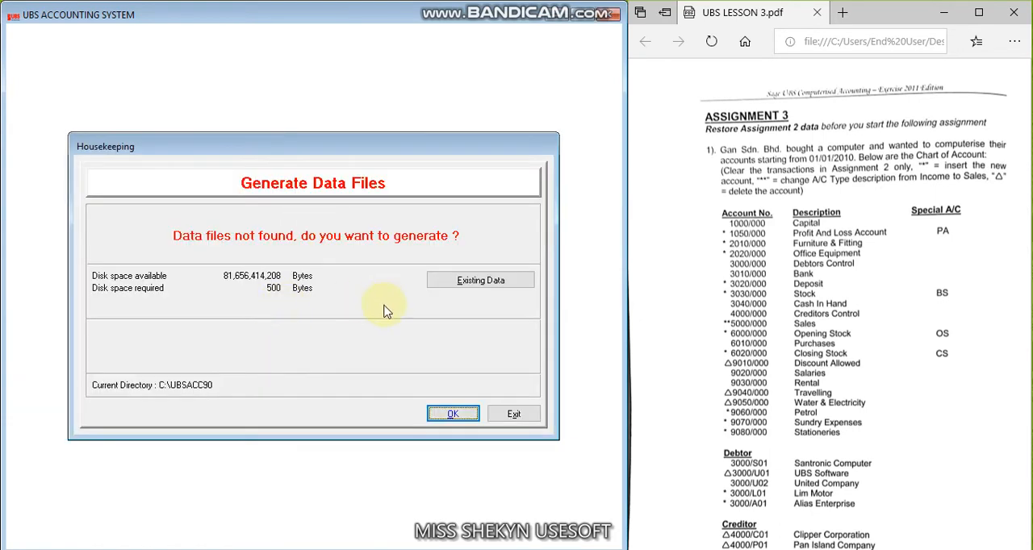
# Generate the company data files, sign in as ADMIN, and finish setup with master data deferred
pyautogui.click(453, 413)
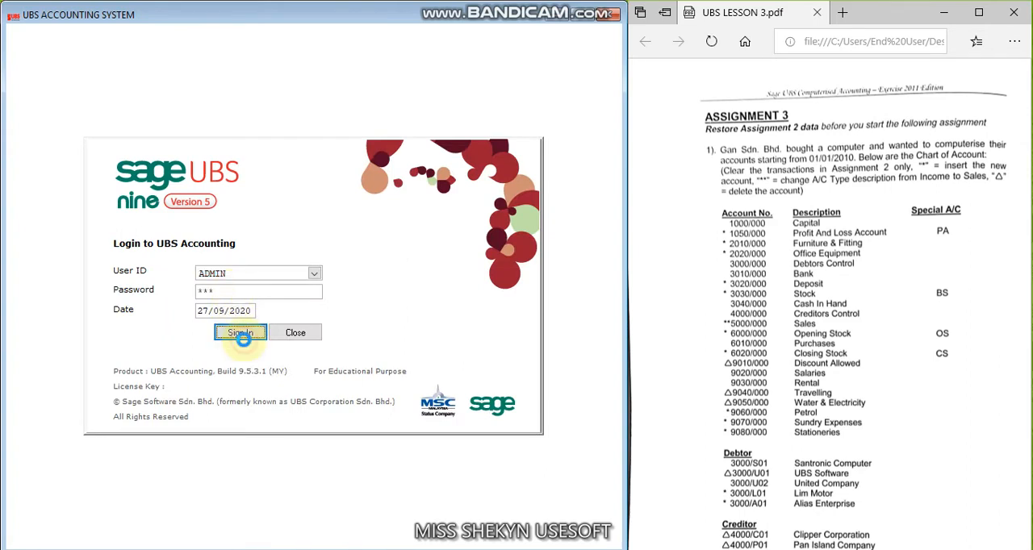
pyautogui.click(240, 332)
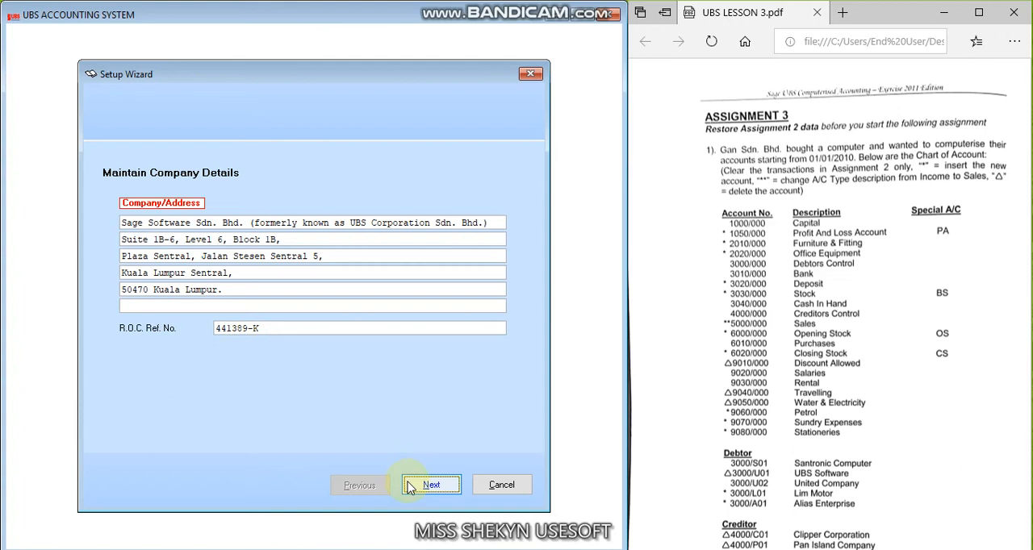
pyautogui.click(431, 485)
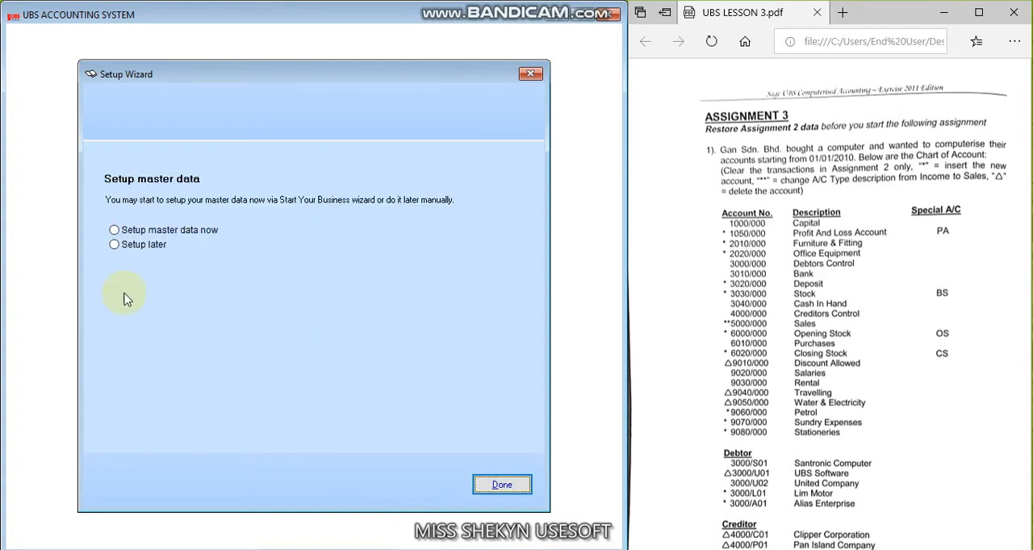
pyautogui.click(115, 244)
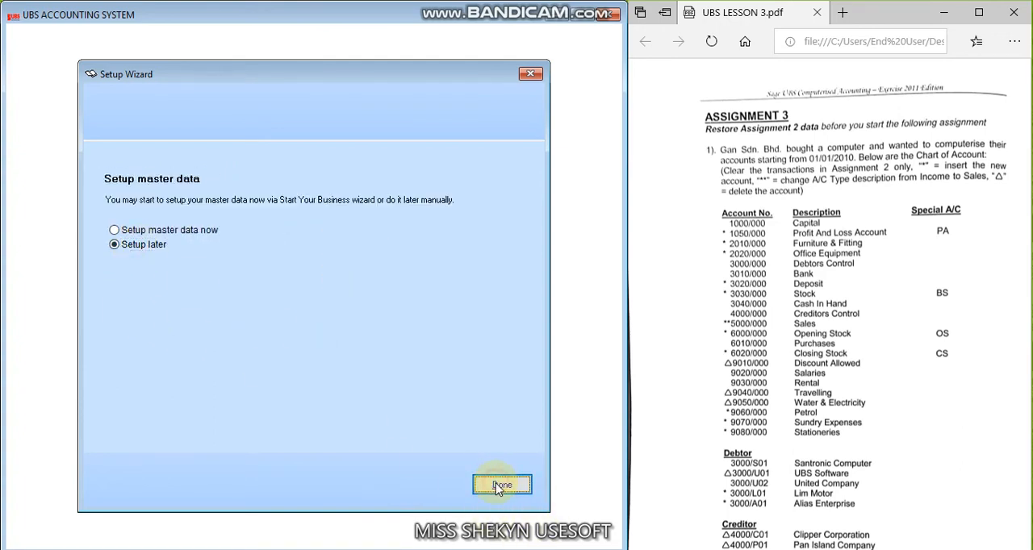
pyautogui.click(502, 485)
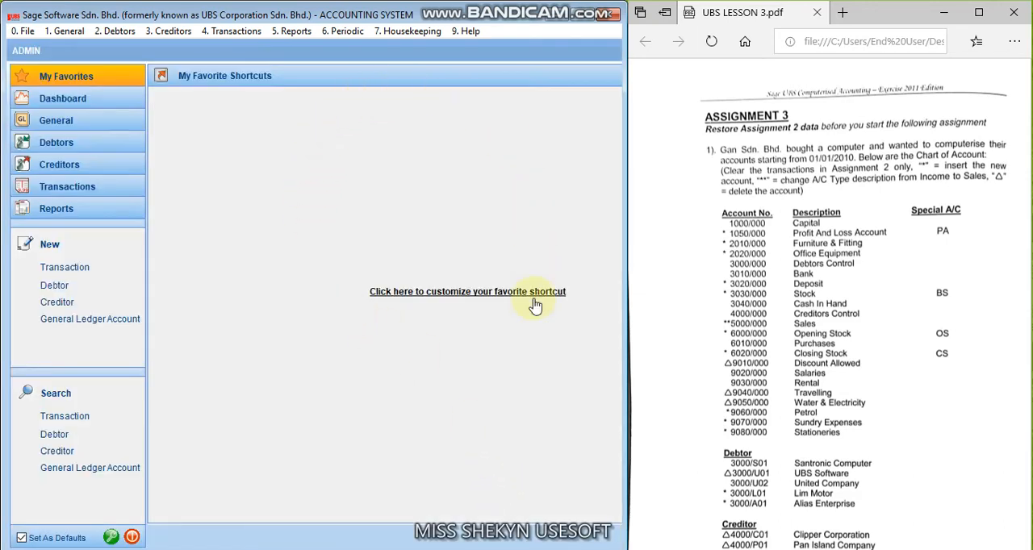
pyautogui.moveTo(393, 351)
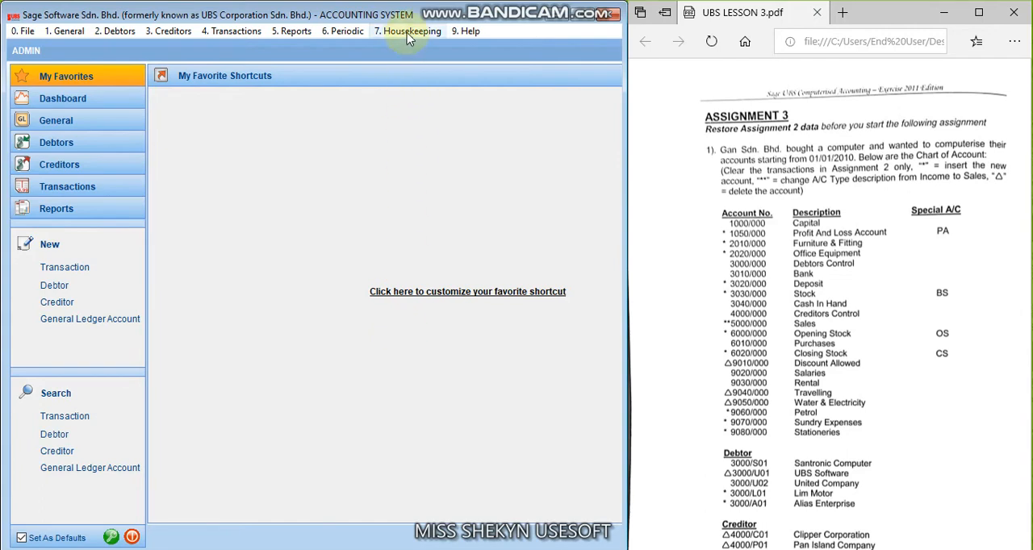
# Open Housekeeping > General Setup on the Company Profile tab
pyautogui.click(412, 31)
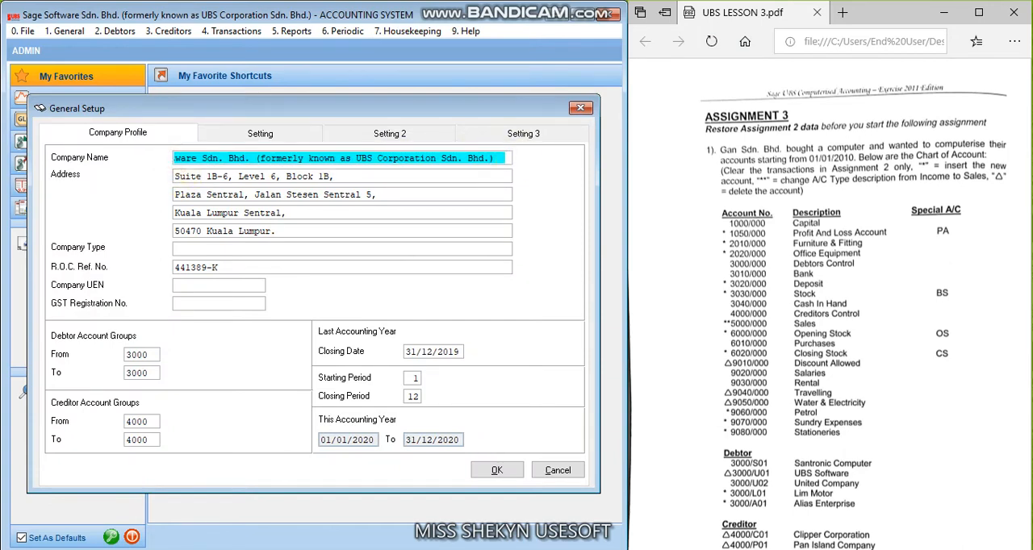
# Enter GAN SDN BHD as the company name, review the profile settings, and confirm with OK
pyautogui.write('GAN SDN BHD')
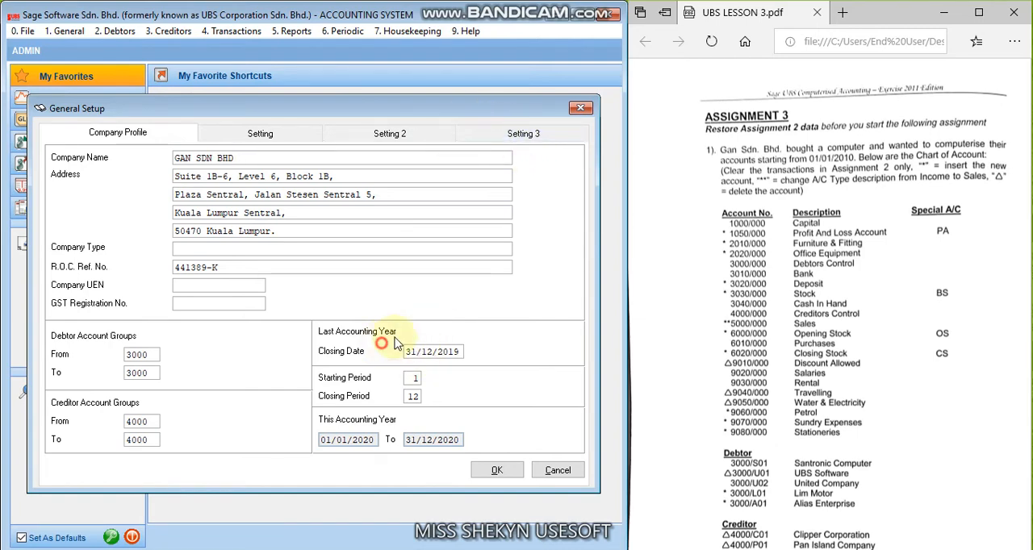
pyautogui.scroll(-3)
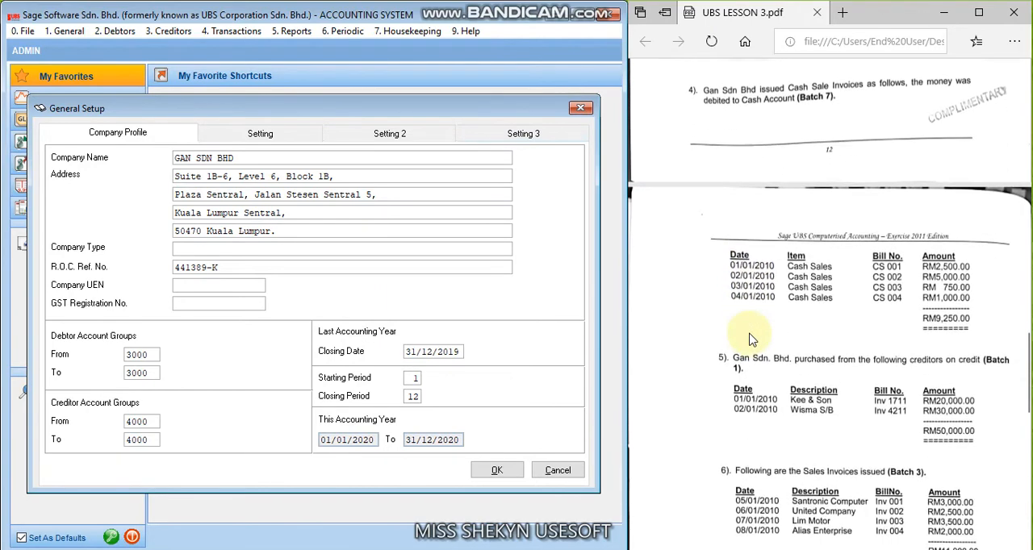
pyautogui.scroll(-3)
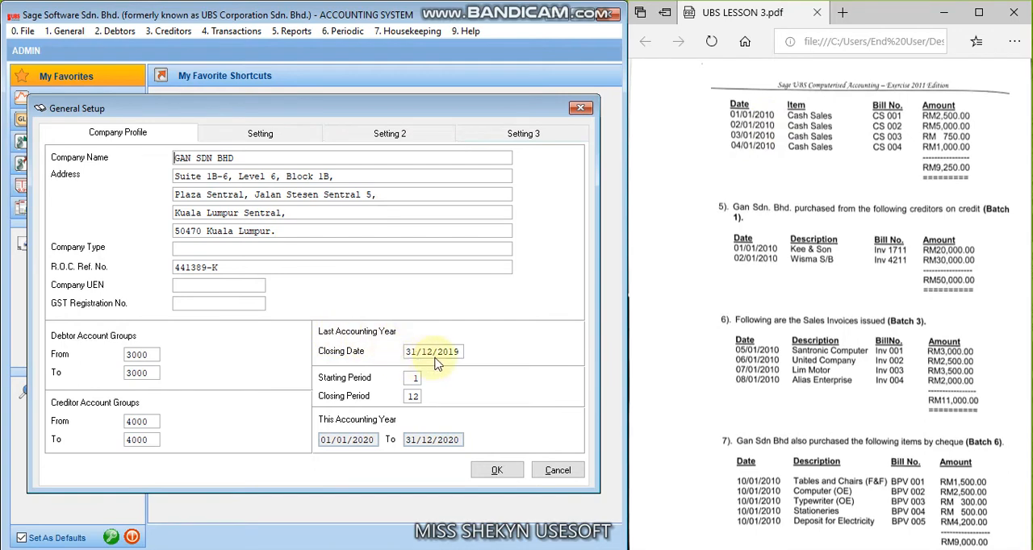
pyautogui.scroll(-3)
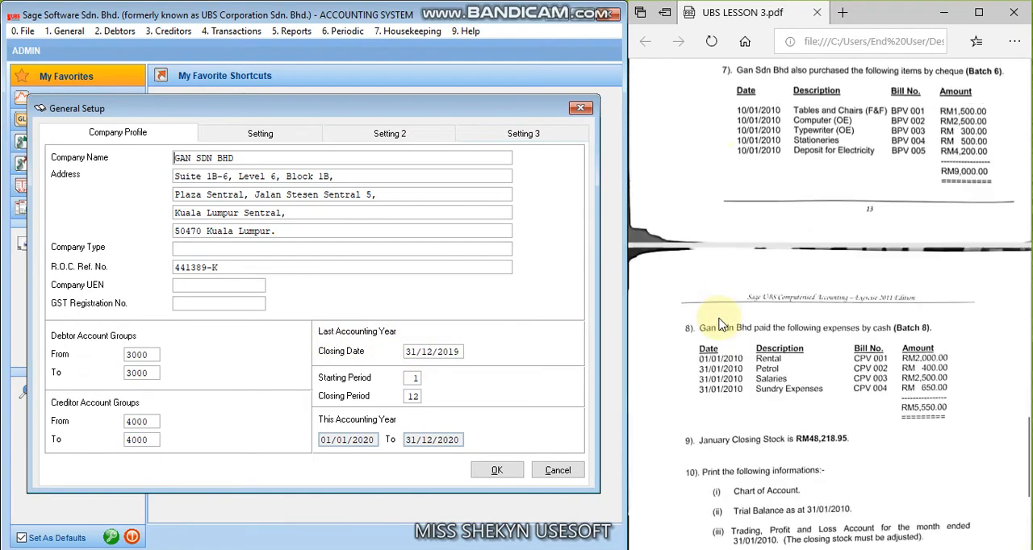
pyautogui.scroll(-3)
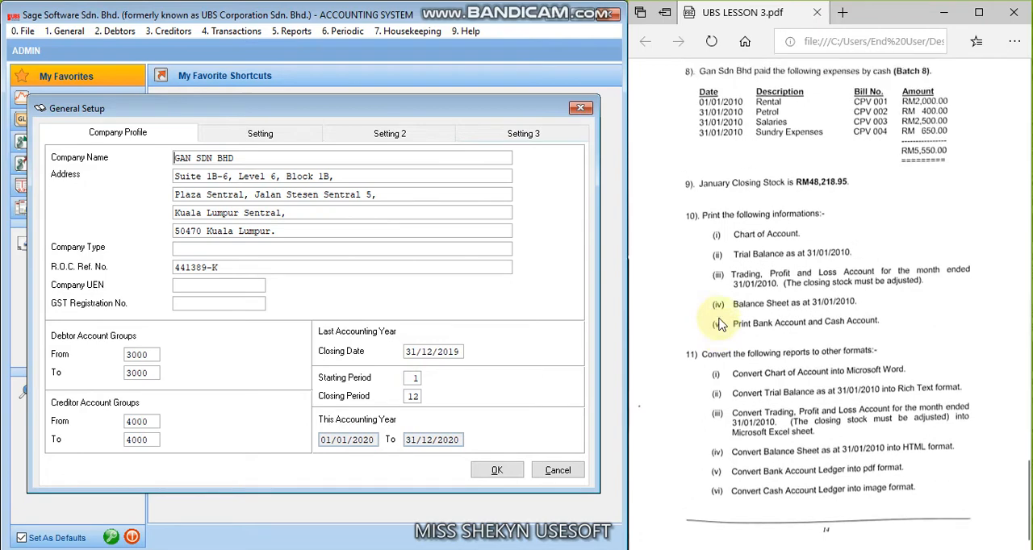
pyautogui.scroll(-3)
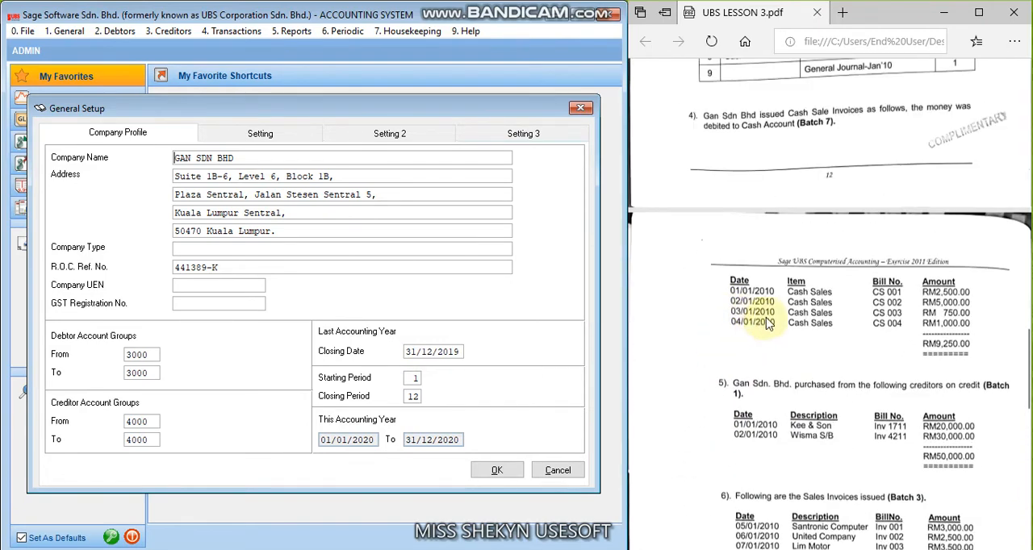
pyautogui.moveTo(852, 327)
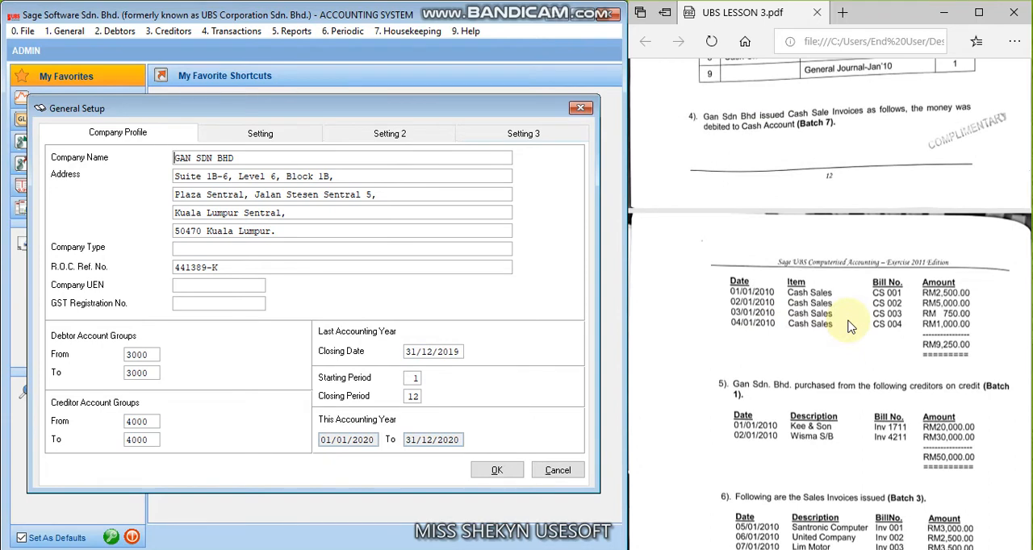
pyautogui.moveTo(856, 338)
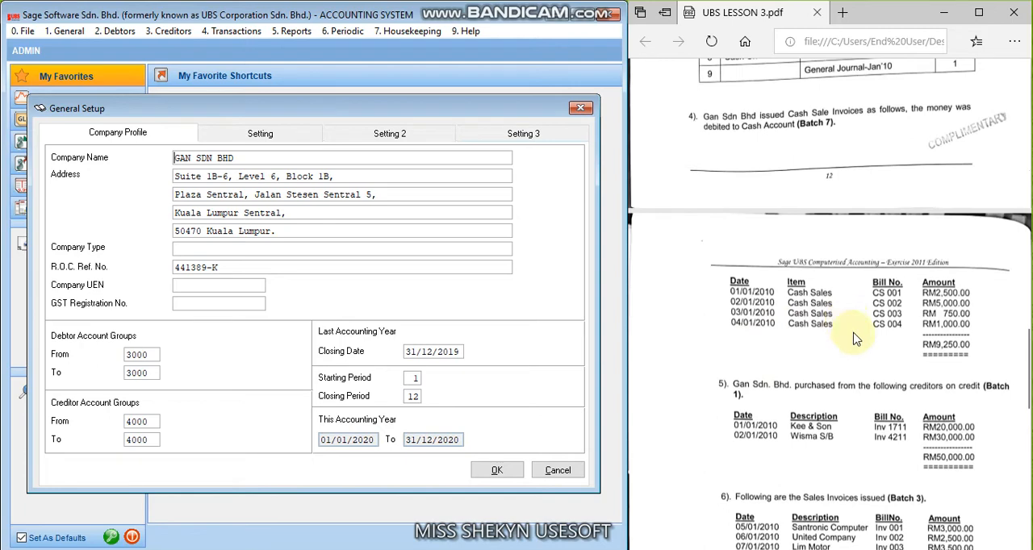
pyautogui.moveTo(829, 368)
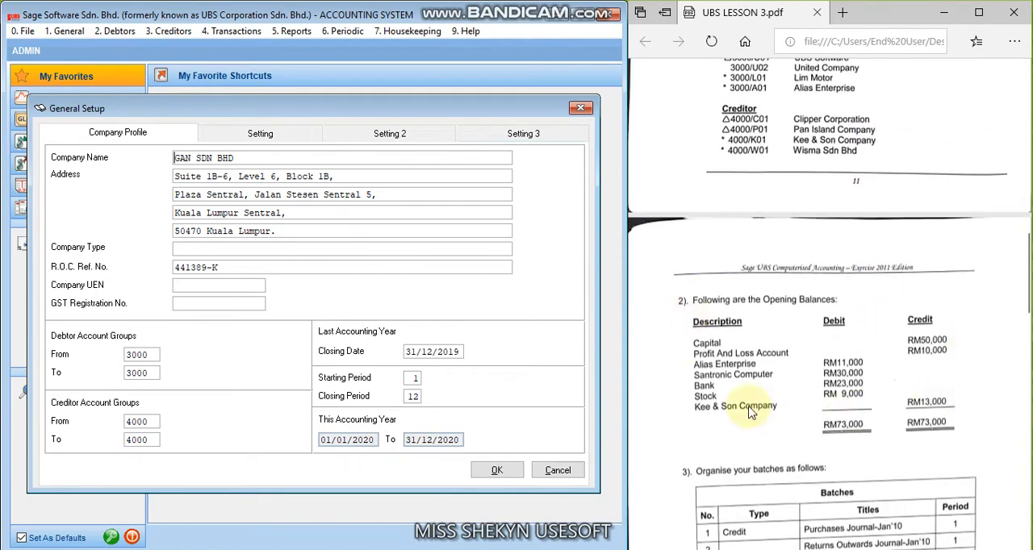
pyautogui.moveTo(730, 310)
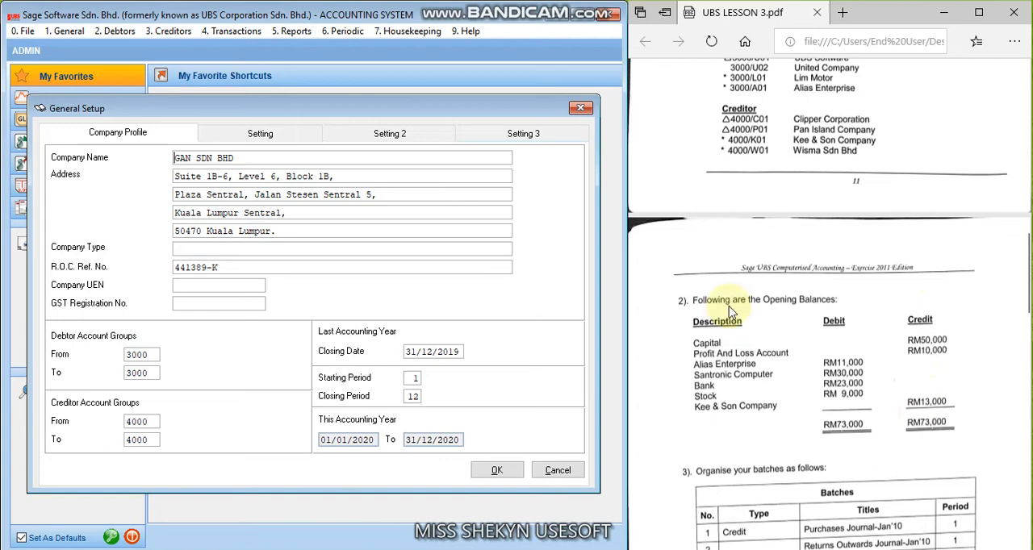
pyautogui.moveTo(871, 351)
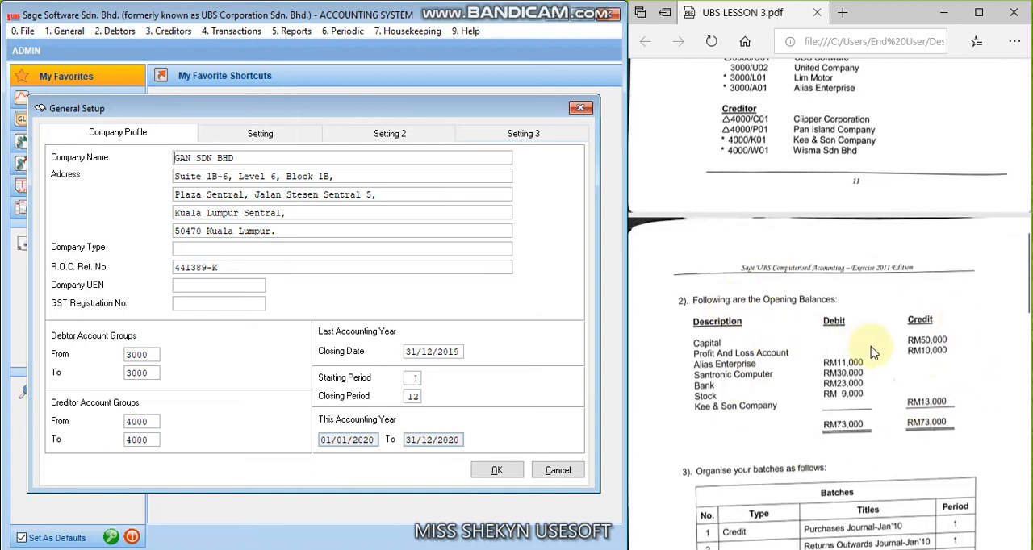
pyautogui.moveTo(395, 375)
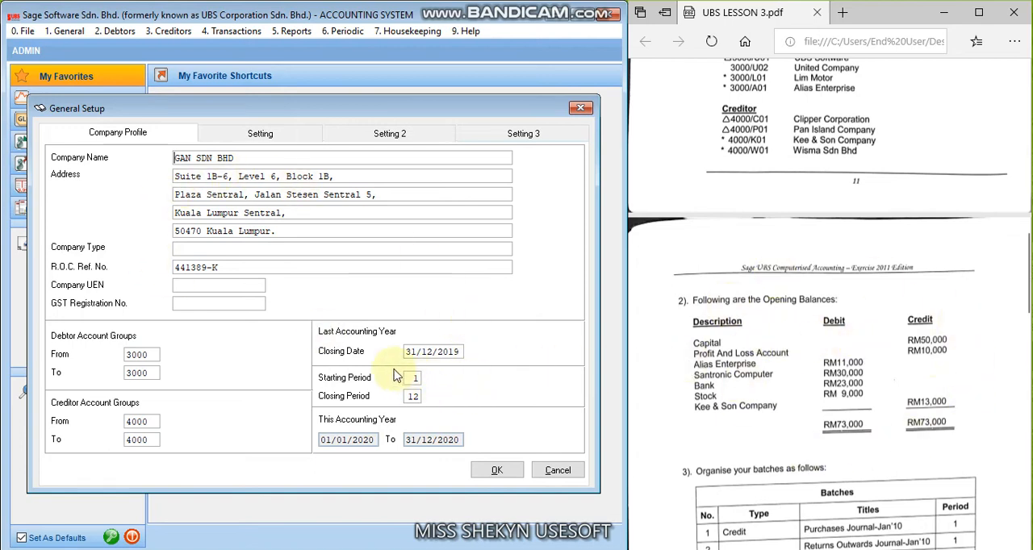
pyautogui.moveTo(476, 427)
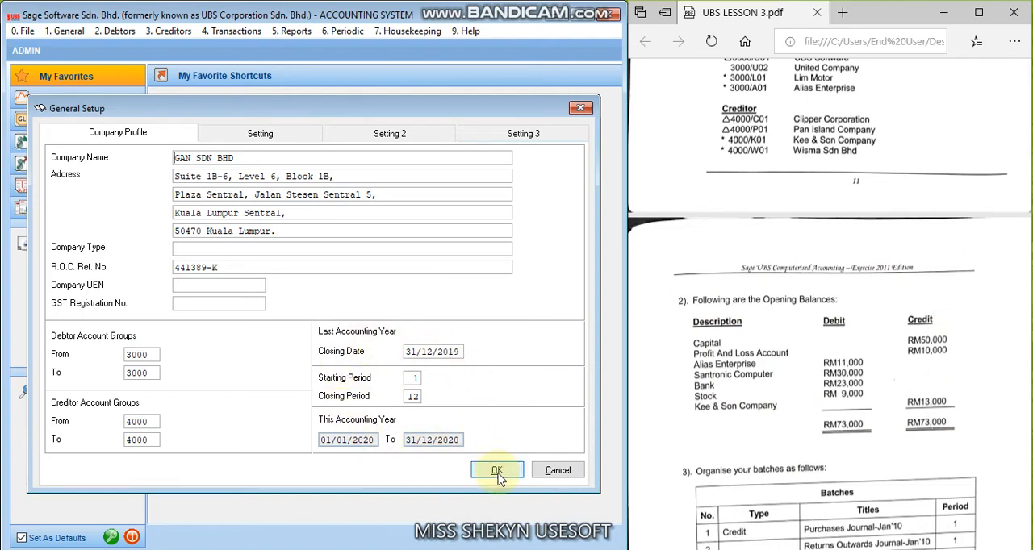
pyautogui.click(497, 470)
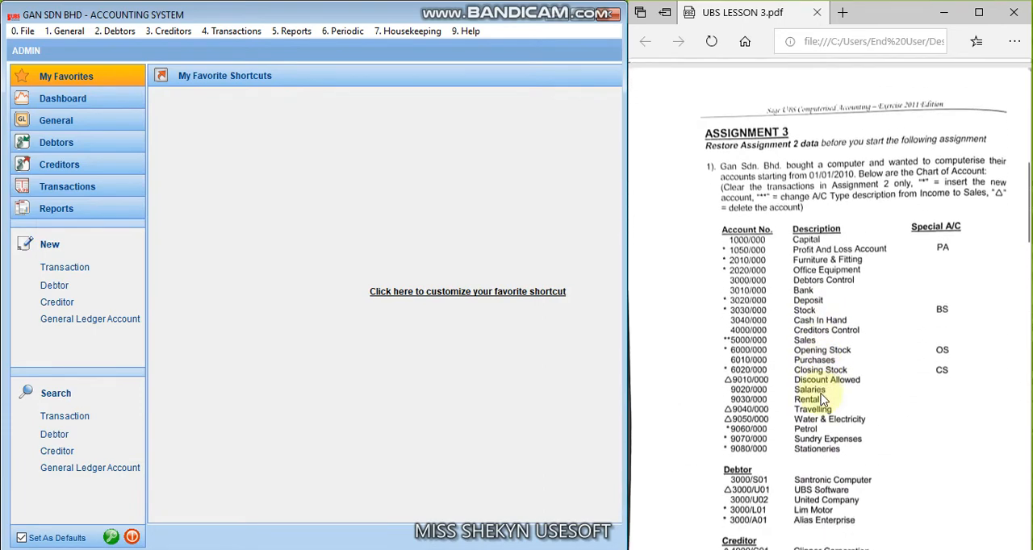
# Open General Ledger A/C Maintenance from the General menu
pyautogui.scroll(-3)
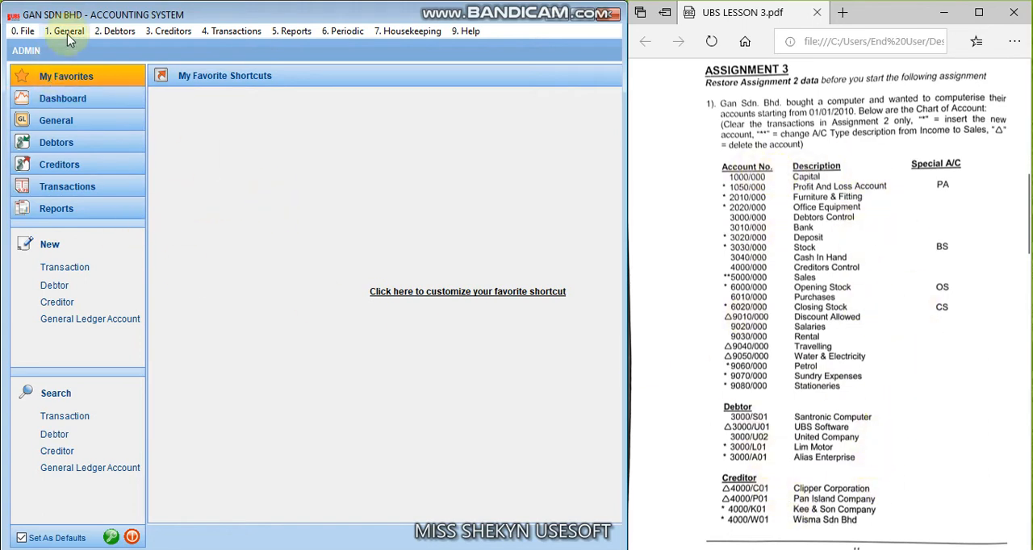
pyautogui.click(64, 31)
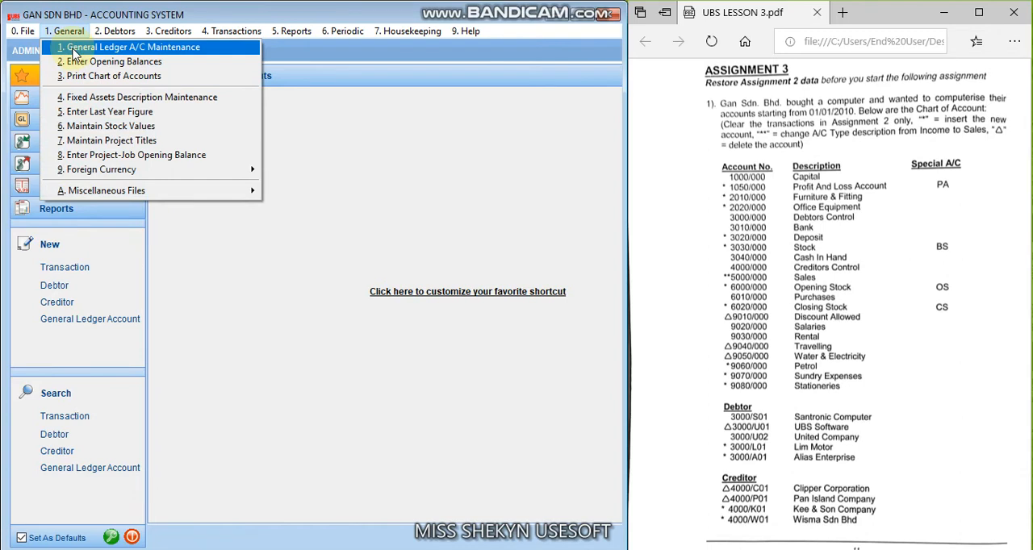
pyautogui.click(131, 47)
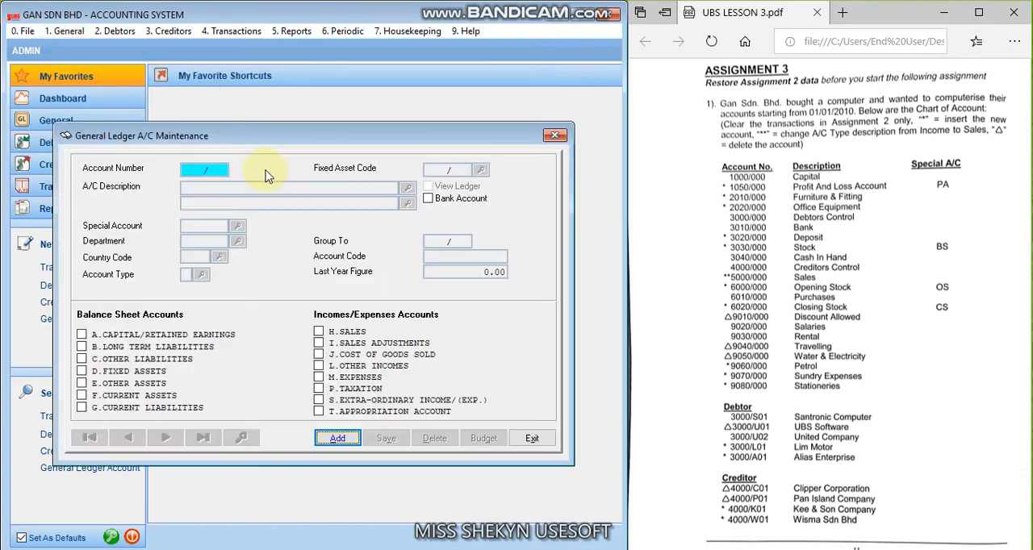
# Add ledger account 1000/000 described as CAPITAL with account type A
pyautogui.click(338, 438)
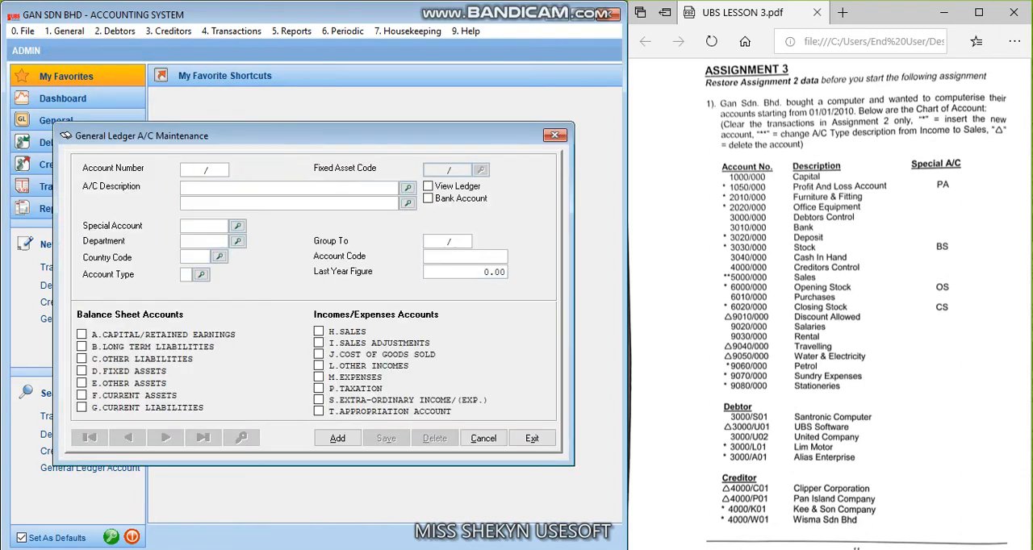
pyautogui.write('1000/000')
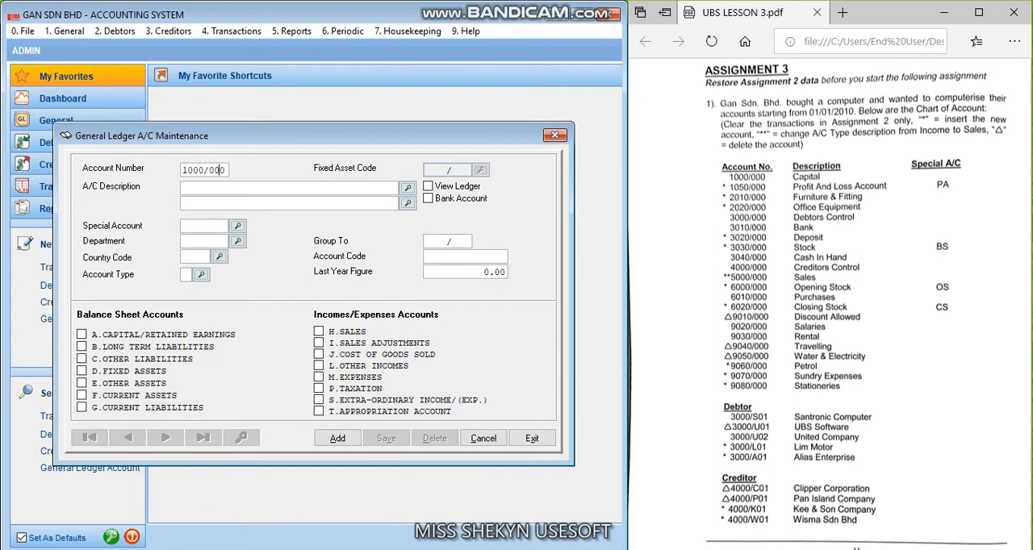
pyautogui.write('CAPIT')
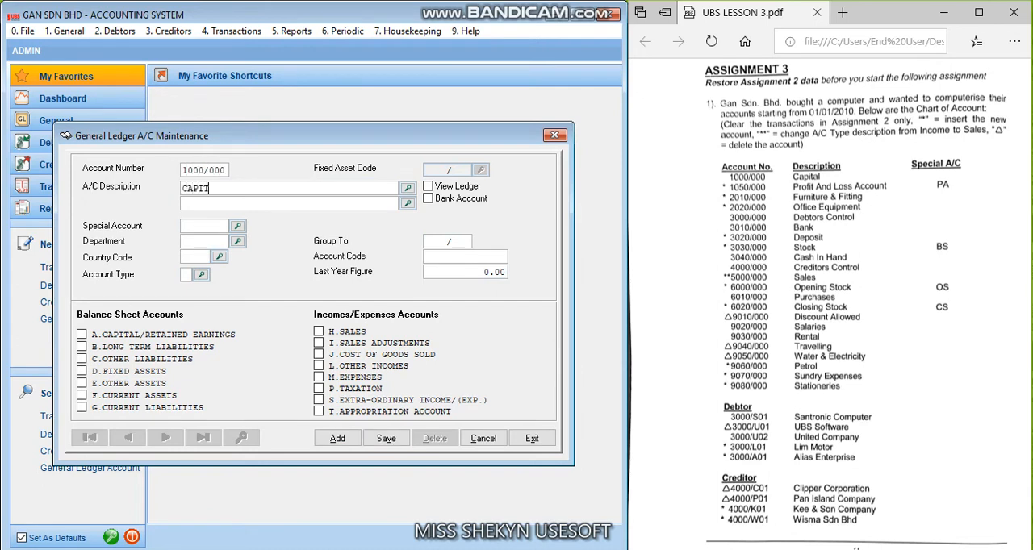
pyautogui.write('AL')
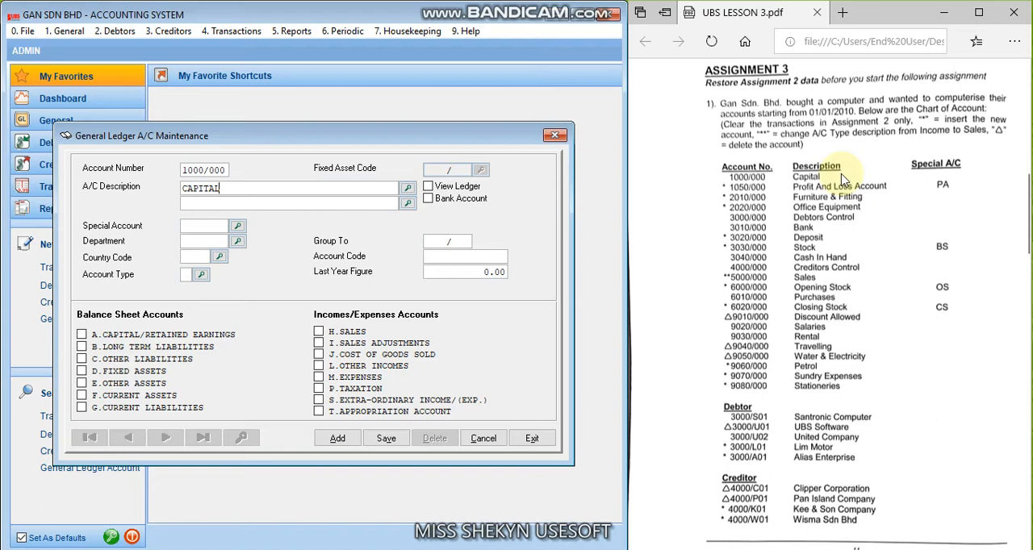
pyautogui.moveTo(994, 233)
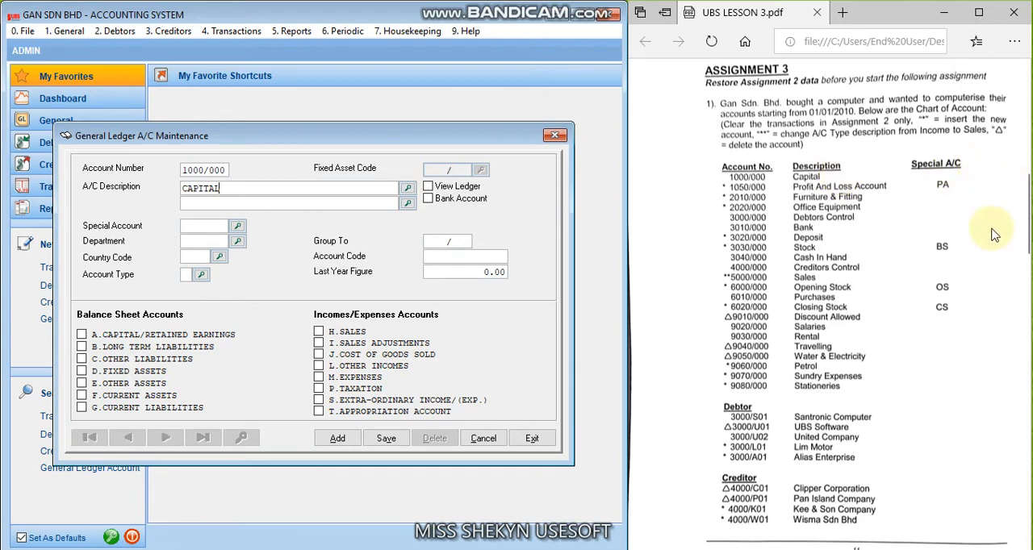
pyautogui.moveTo(999, 408)
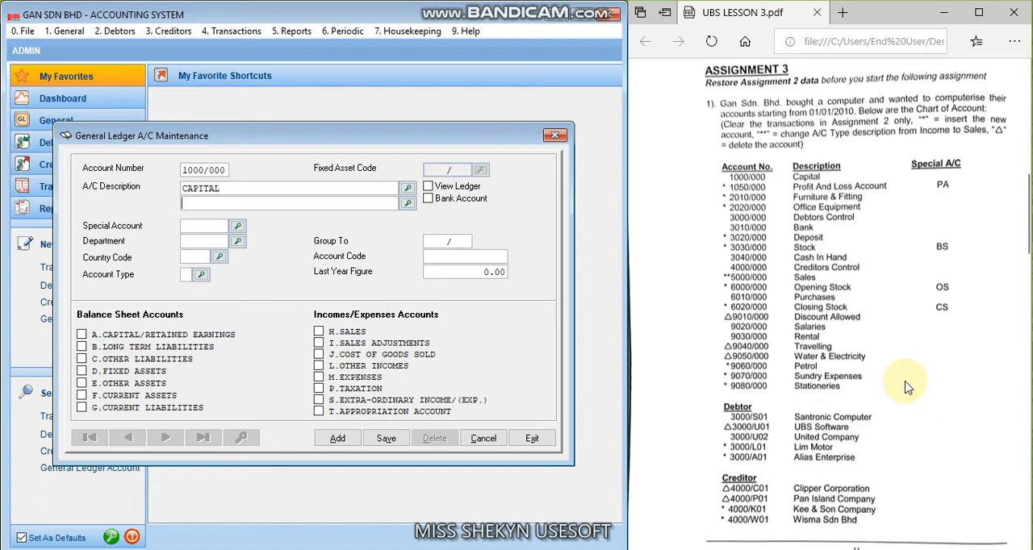
pyautogui.write('A')
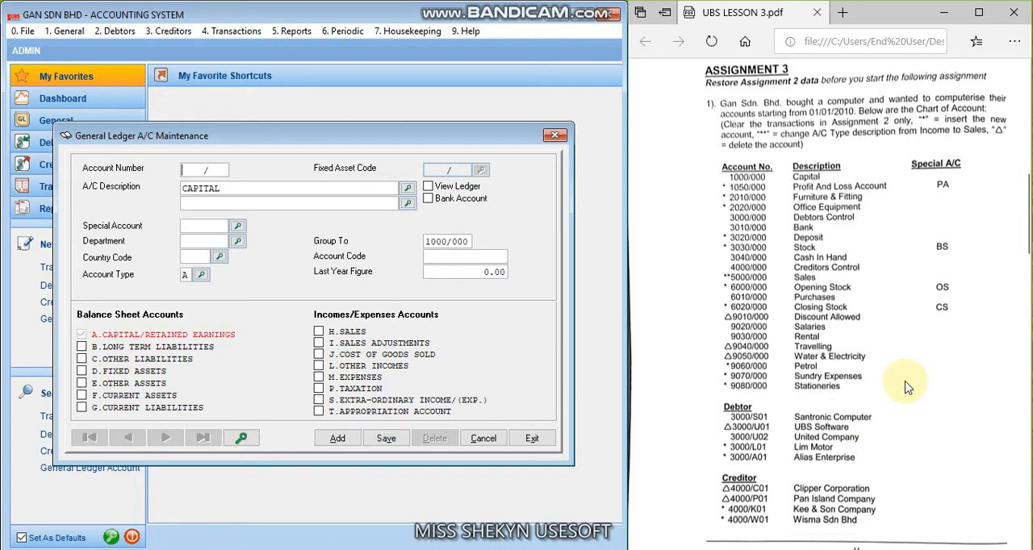
# Save CAPITAL, then add and save 1050/000 PROFIT & LOSS ACCOUNT with special account PA
pyautogui.write('10')
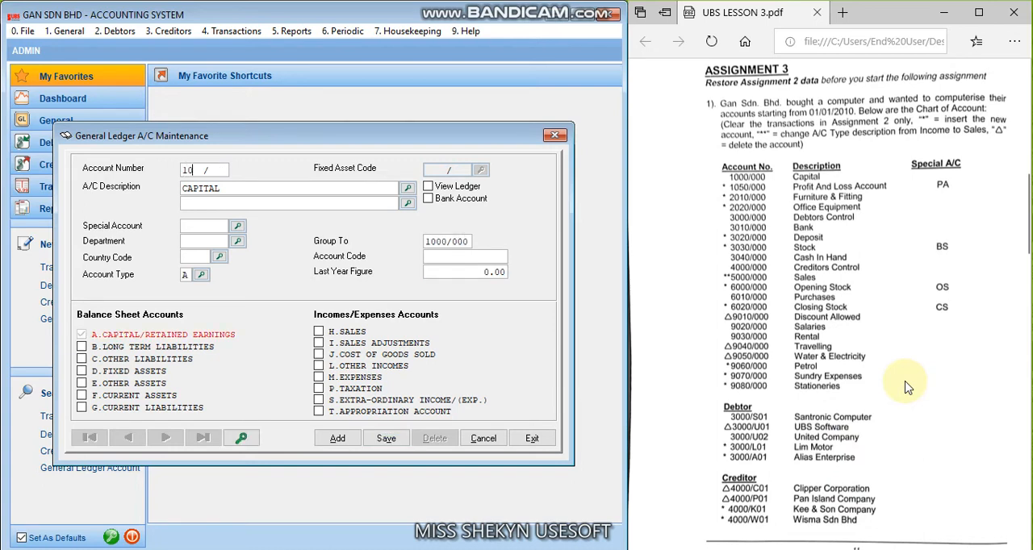
pyautogui.write('1050/000')
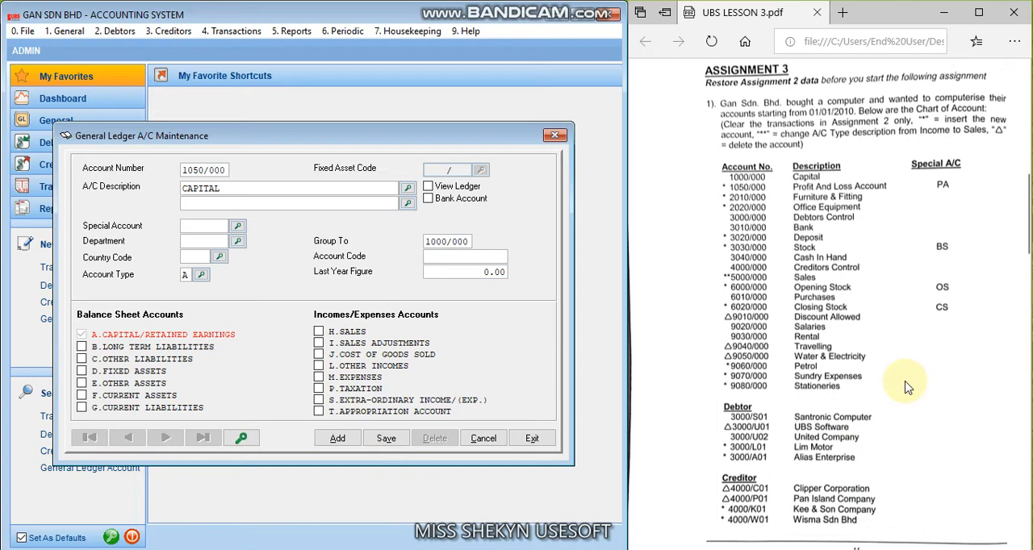
pyautogui.write('PROFIT & LOSS ACCOUNT')
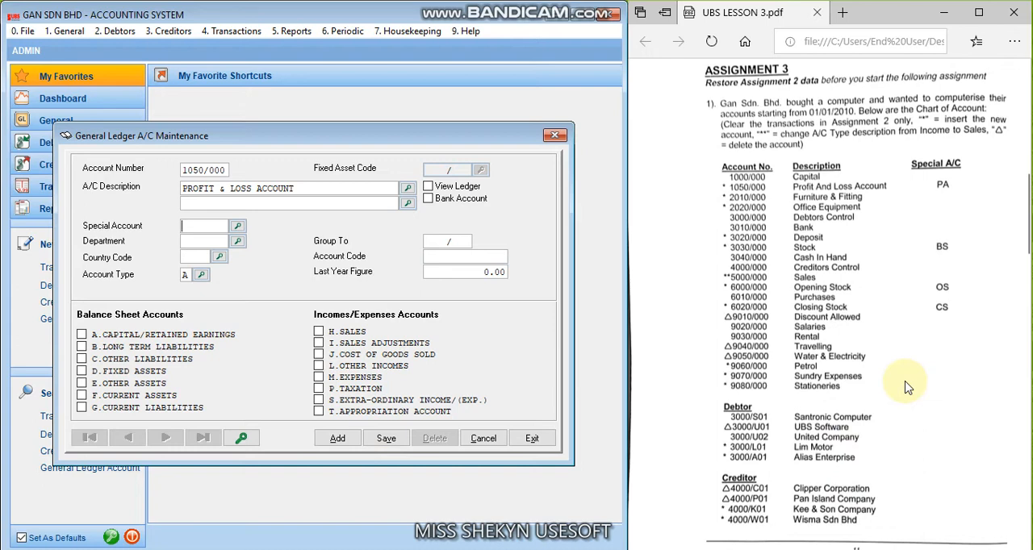
pyautogui.write('PA')
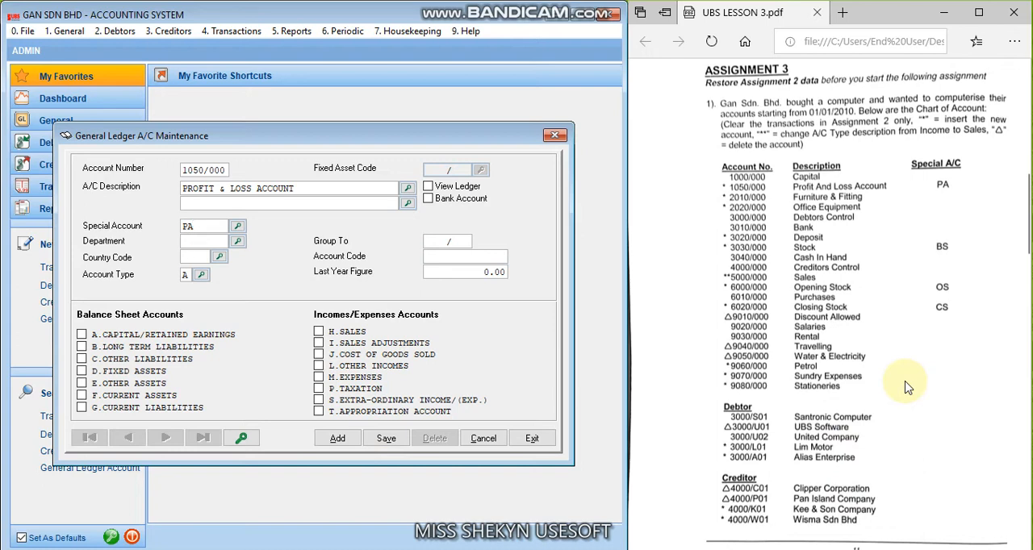
pyautogui.click(386, 438)
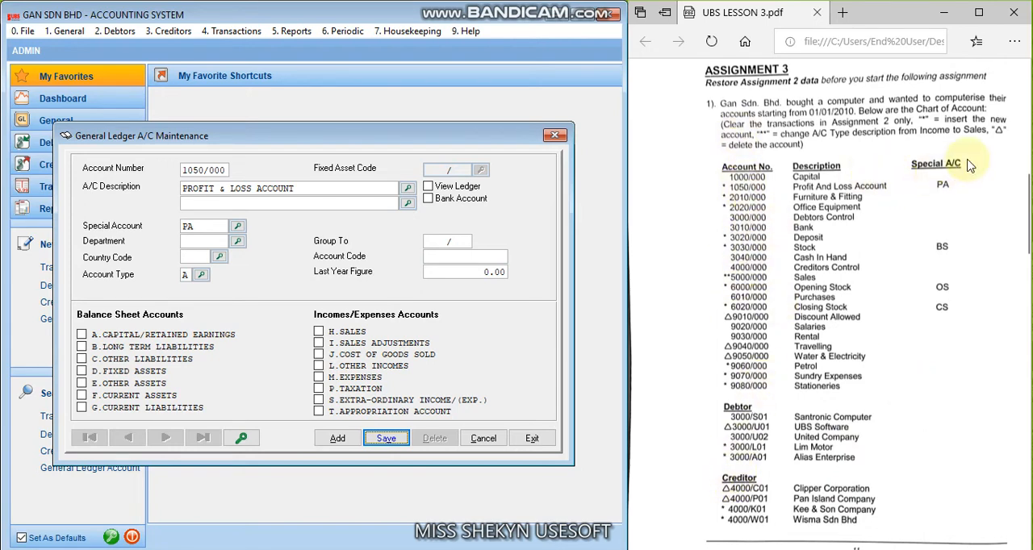
pyautogui.moveTo(976, 169)
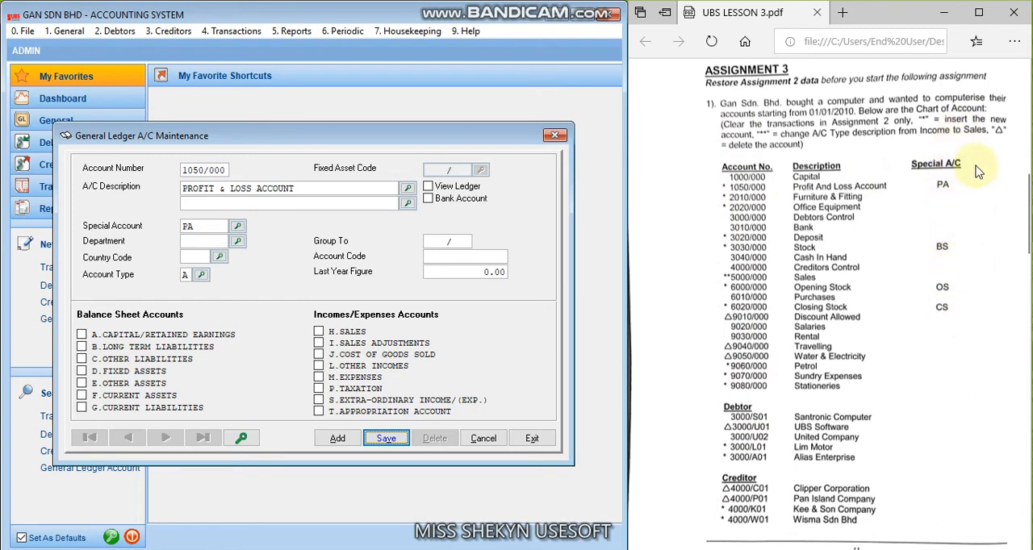
pyautogui.moveTo(992, 295)
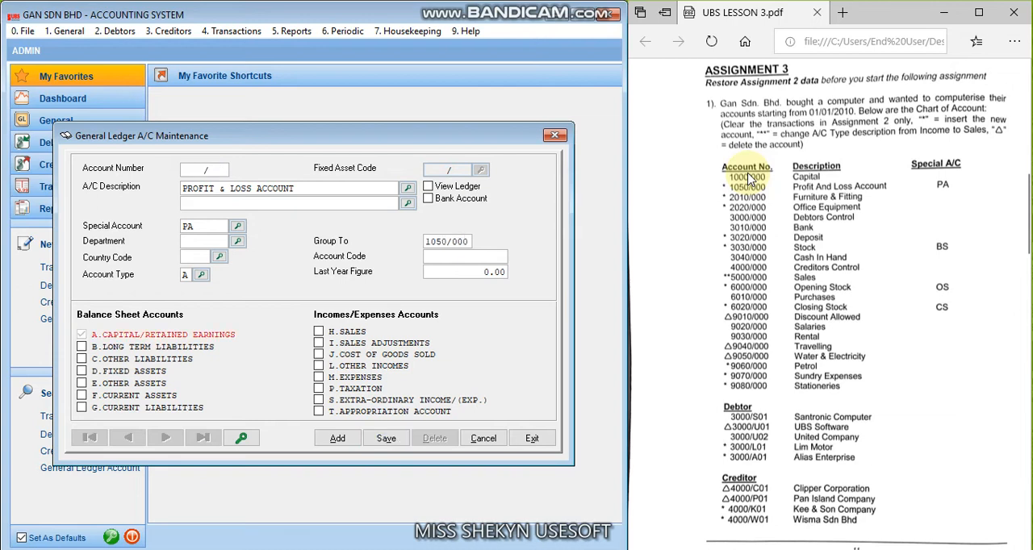
# Save accounts 2010/000 FURNITURE & FITTINGS and 2020/000 OFFICE EQUIPMENT
pyautogui.write('2010/000')
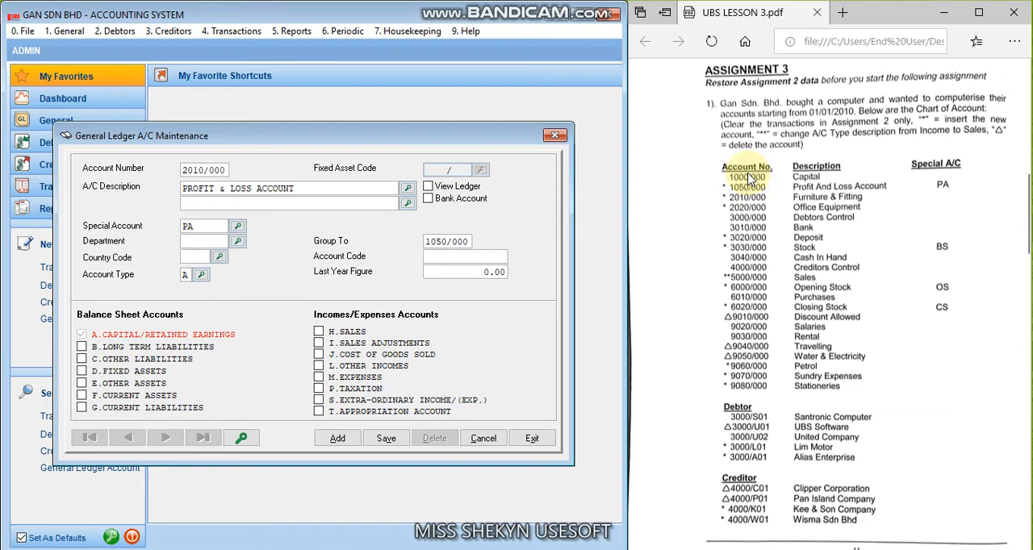
pyautogui.write('FURNITURE & FI')
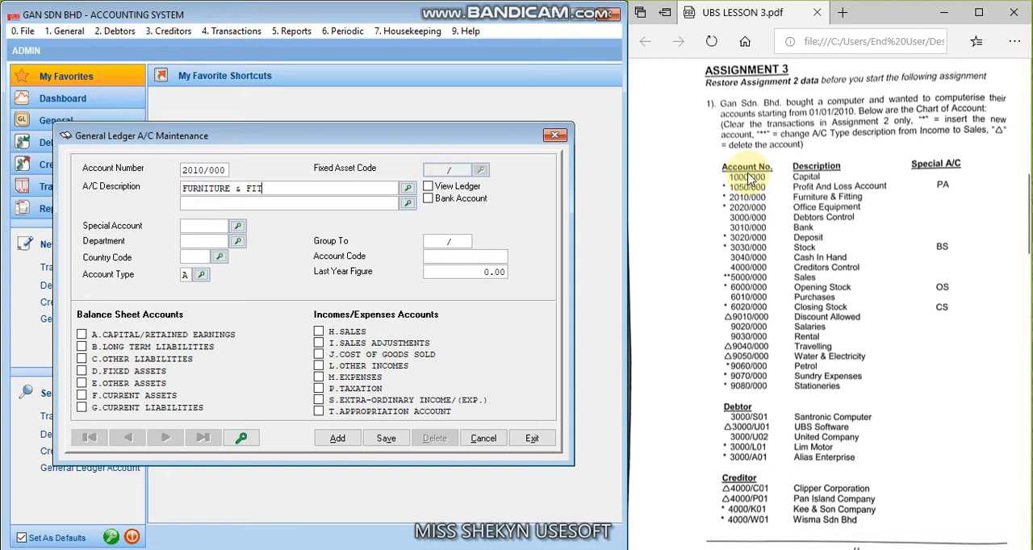
pyautogui.write('TINGS')
pyautogui.click(195, 274)
pyautogui.write('D')
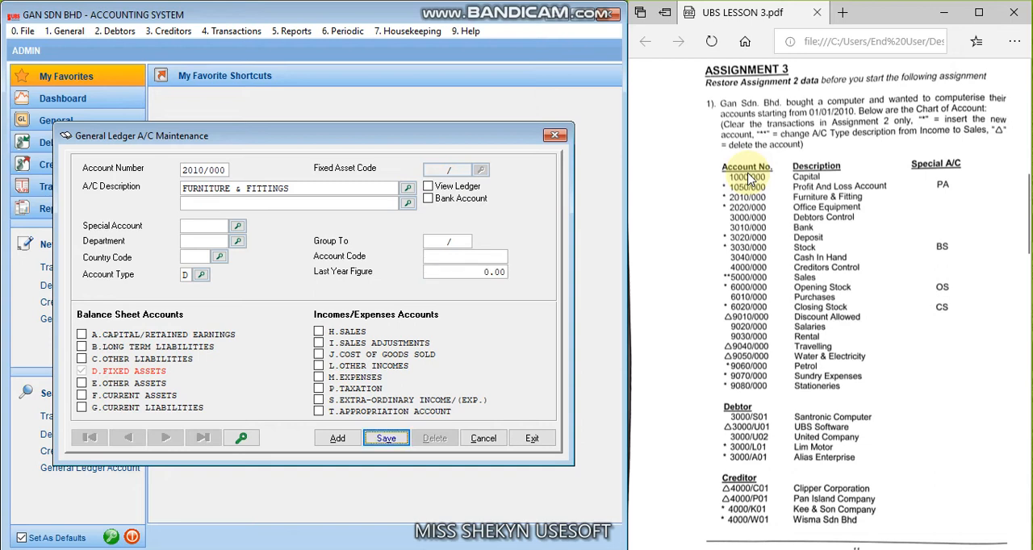
pyautogui.click(386, 438)
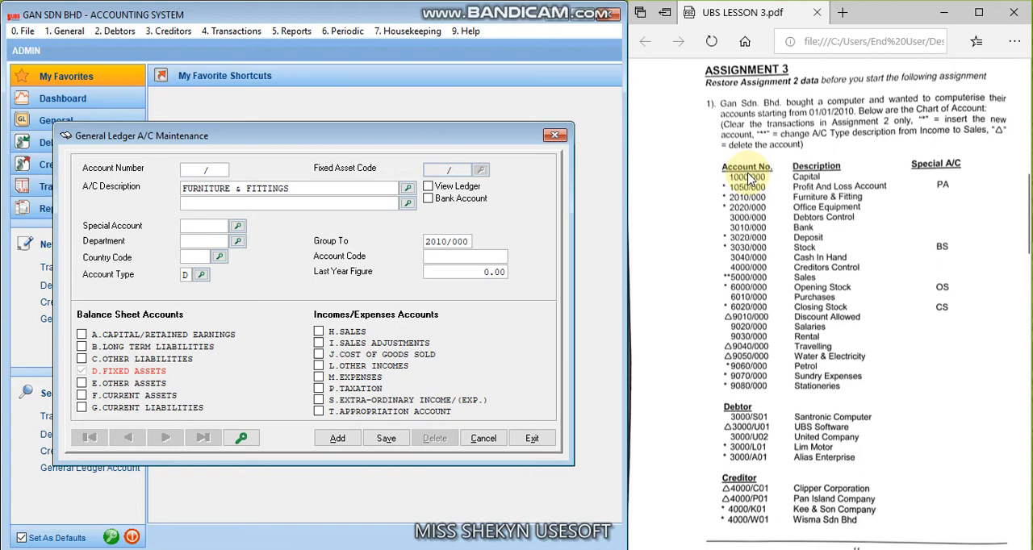
pyautogui.write('2020/000')
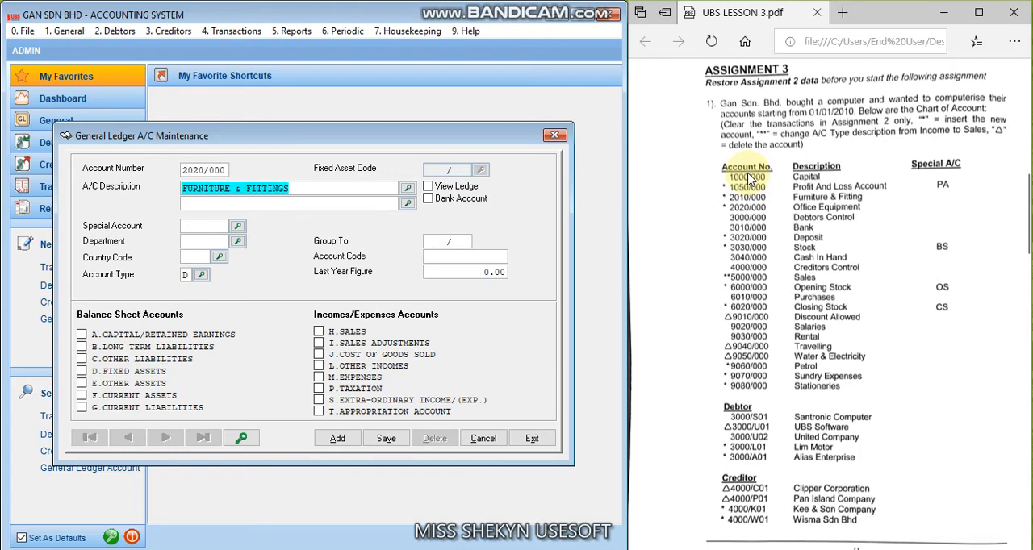
pyautogui.write('OFFICE EQU')
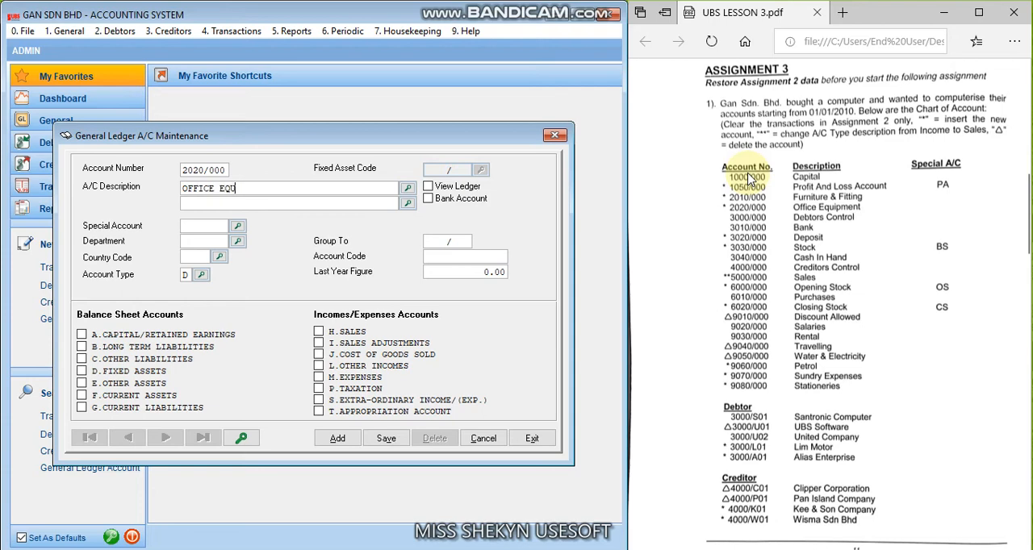
pyautogui.write('IPMENT')
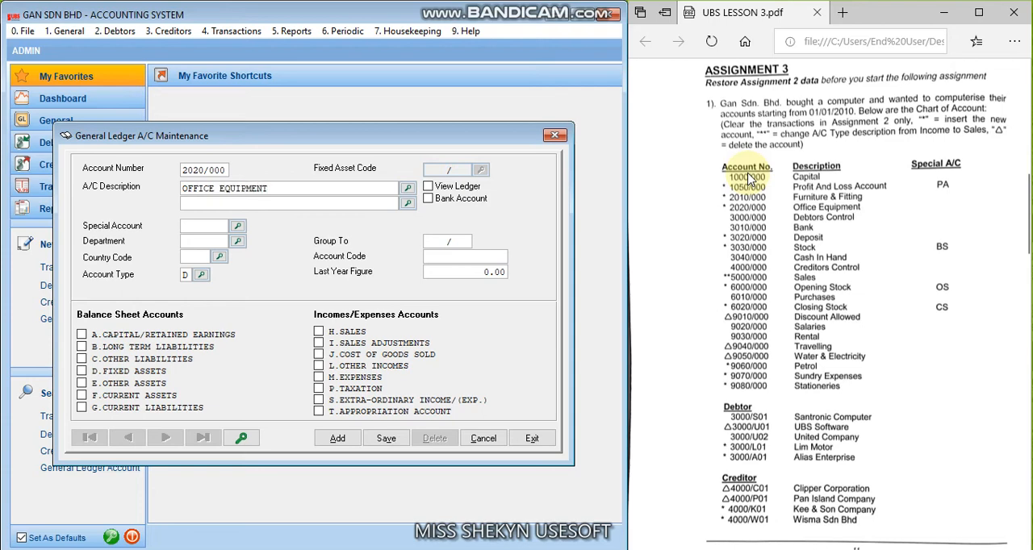
pyautogui.click(464, 256)
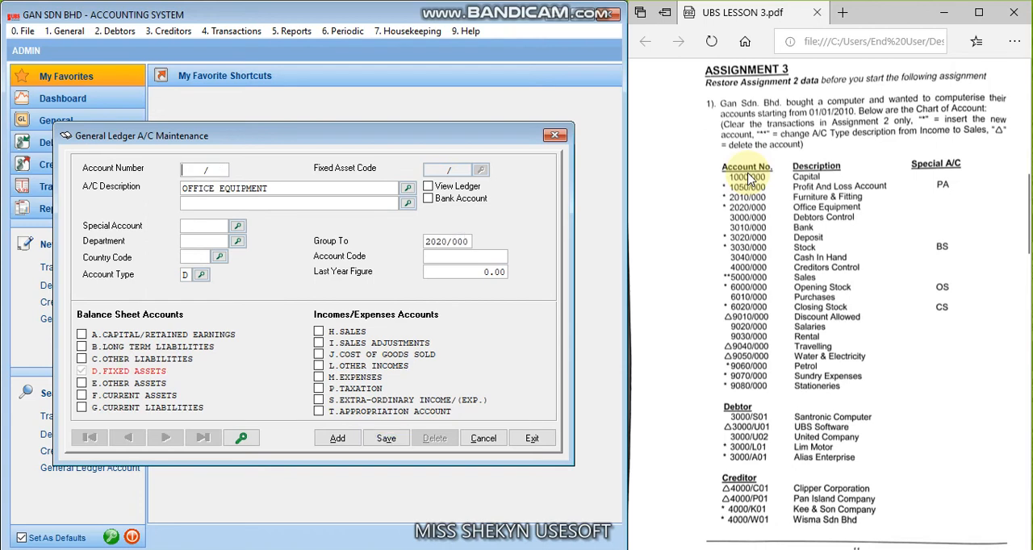
# Save 3000/000 Debtors Control, 3010/000 Bank and 3020/000 Deposit, then key 3030/000 STOCK
pyautogui.write('3000/000')
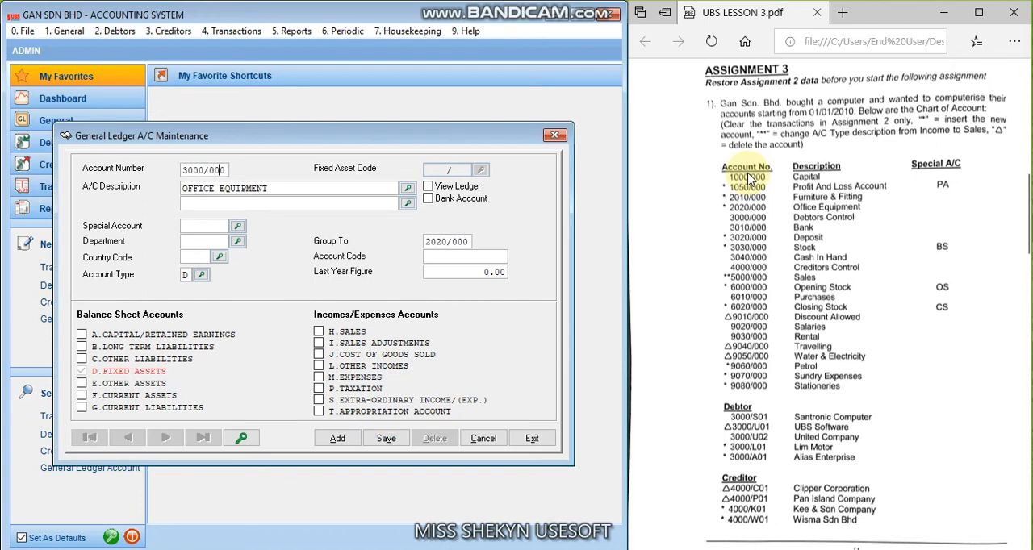
pyautogui.write('DEBTORS CONTROL')
pyautogui.click(186, 275)
pyautogui.write('F')
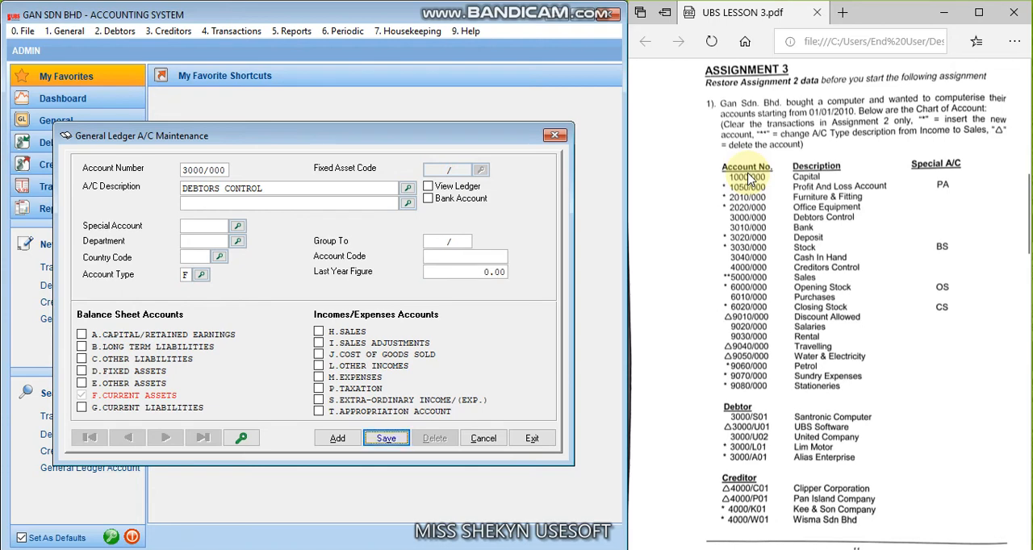
pyautogui.click(386, 438)
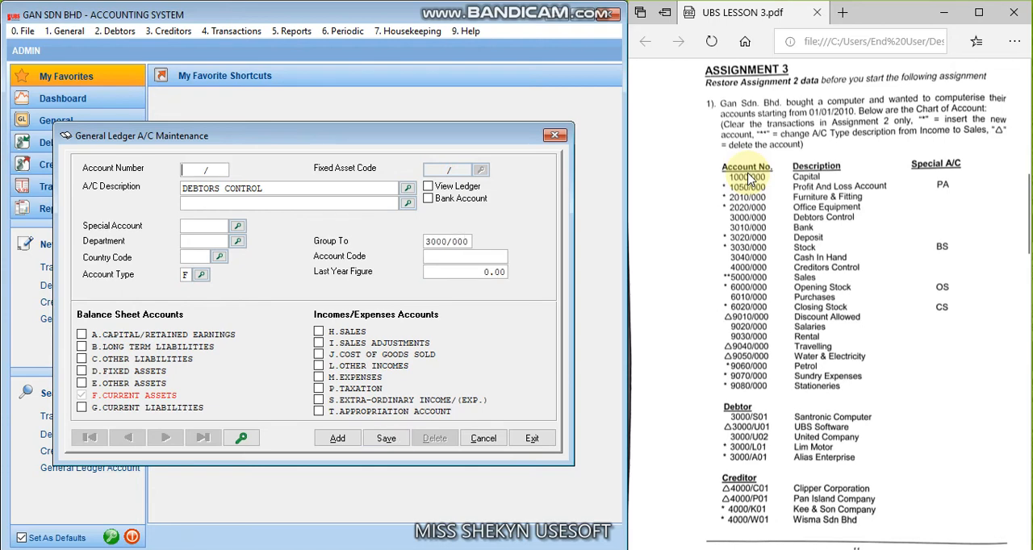
pyautogui.write('3010/000')
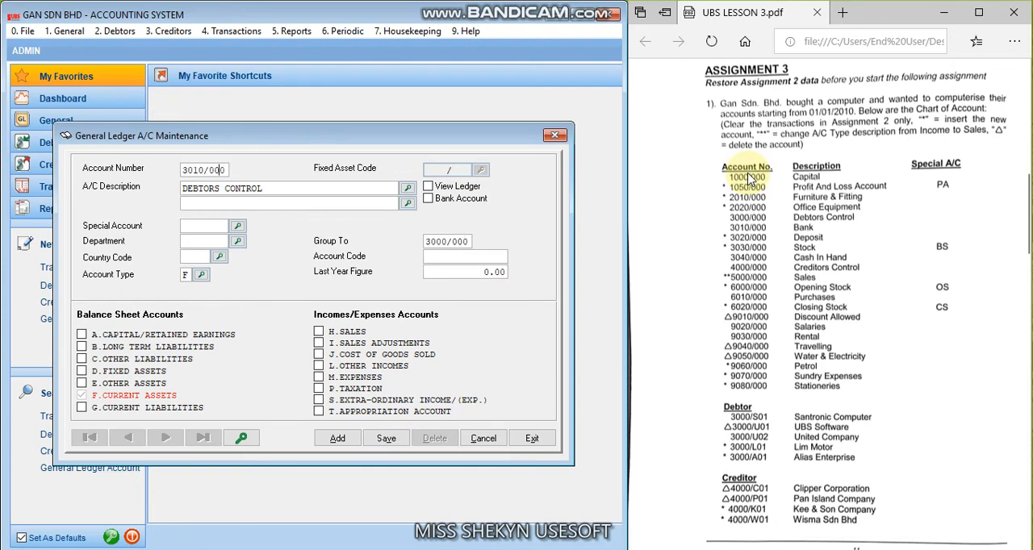
pyautogui.write('BANK')
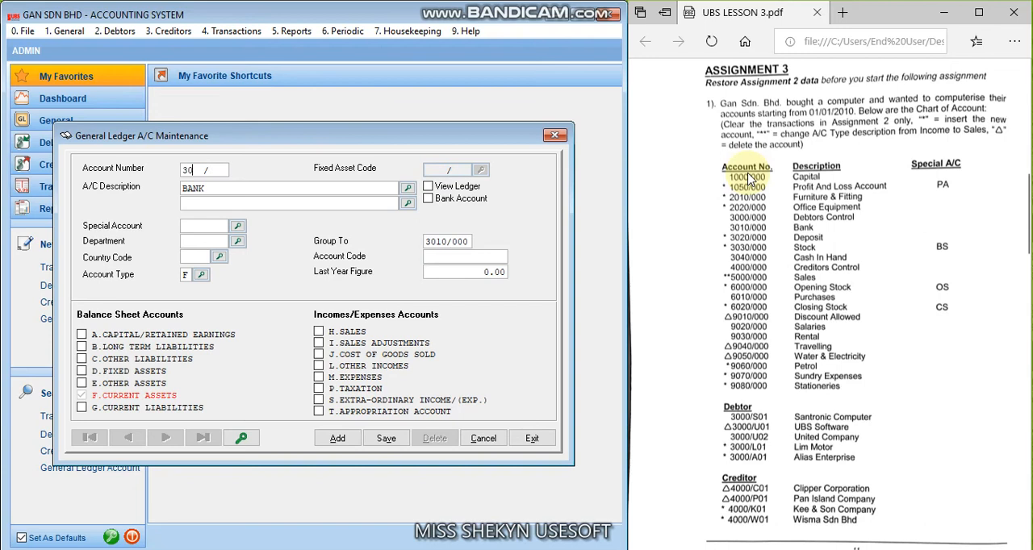
pyautogui.write('3020/000')
pyautogui.click(289, 188)
pyautogui.write('DEPOSIT')
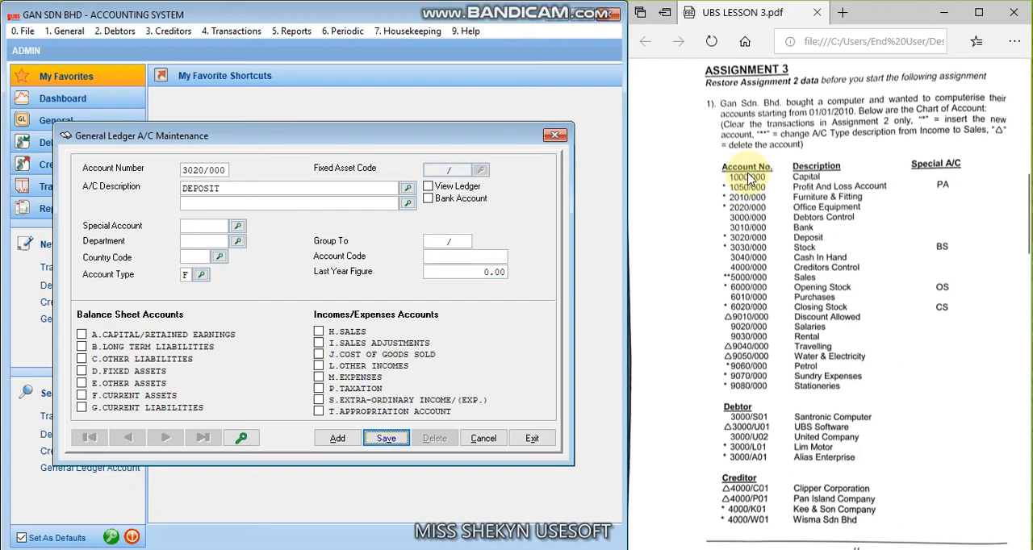
pyautogui.click(385, 438)
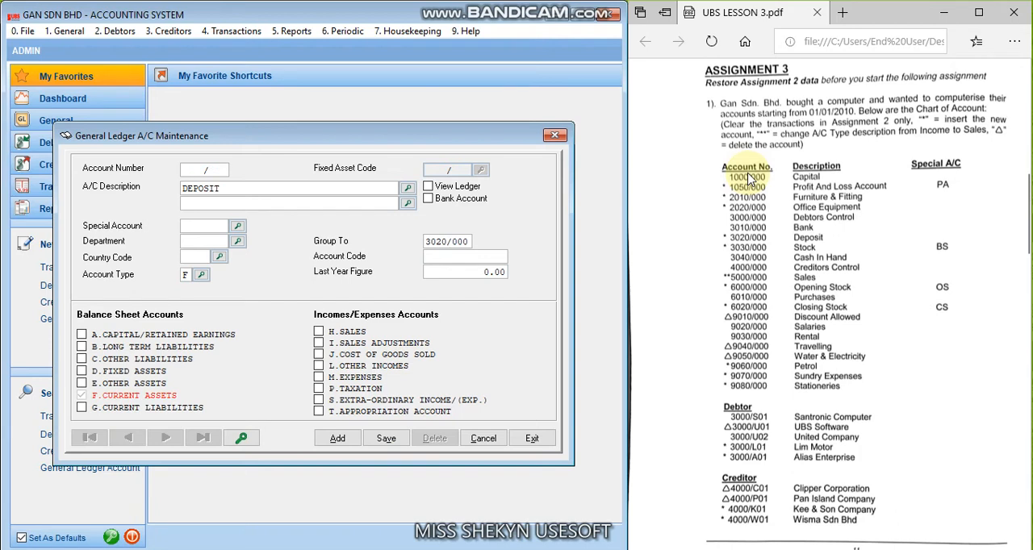
pyautogui.write('3030/000')
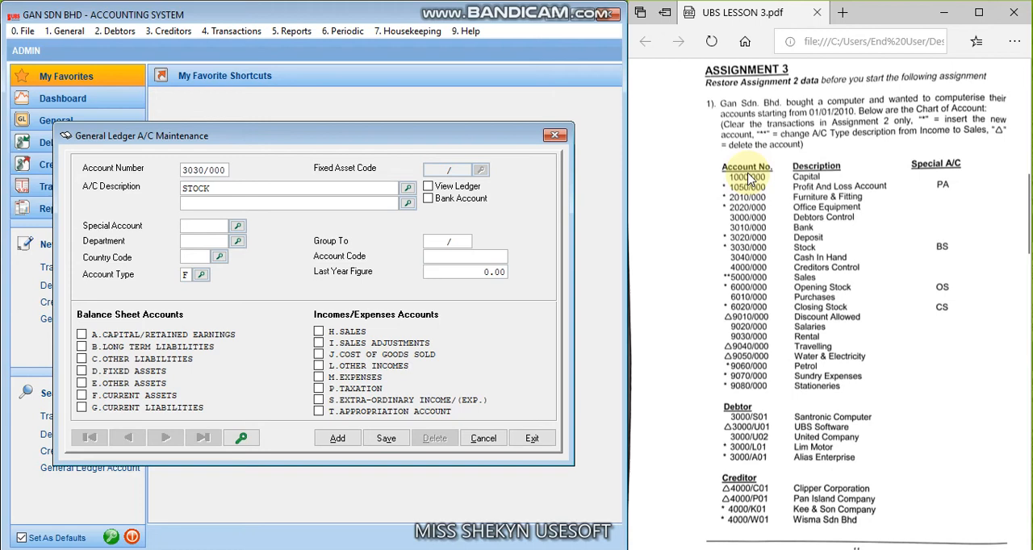
# Enter special account code BS for 3030/000 STOCK, checking it against the PDF
pyautogui.write('B')
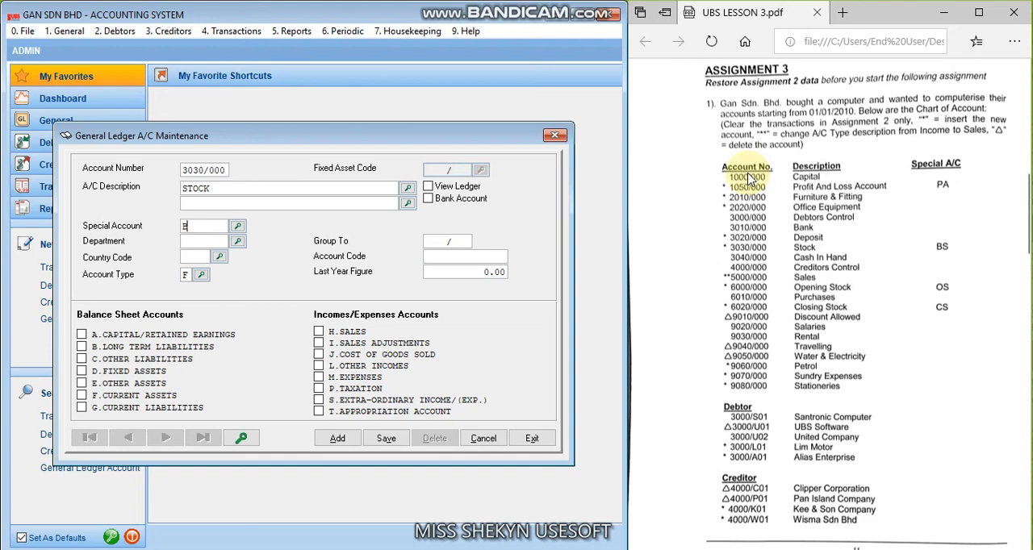
pyautogui.write('S')
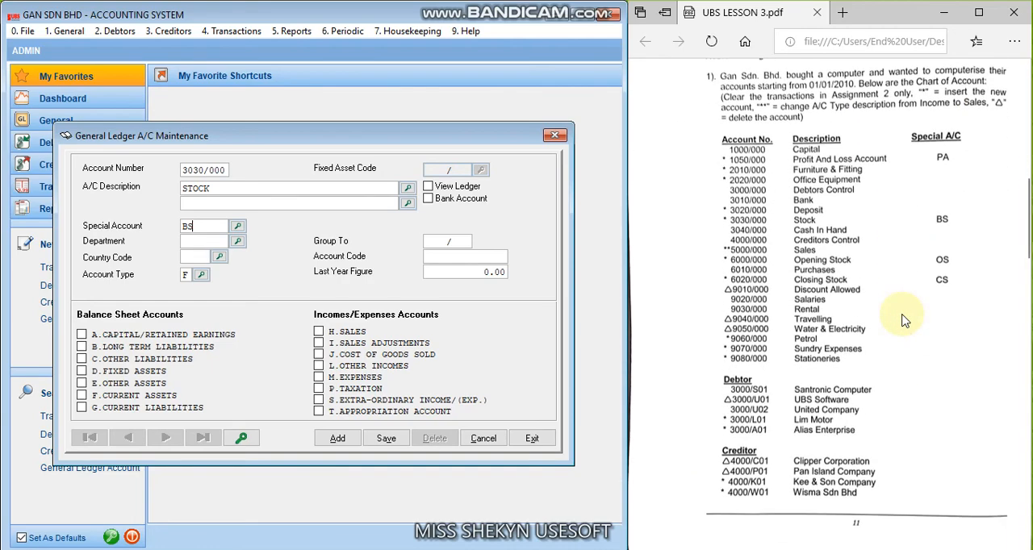
pyautogui.moveTo(945, 224)
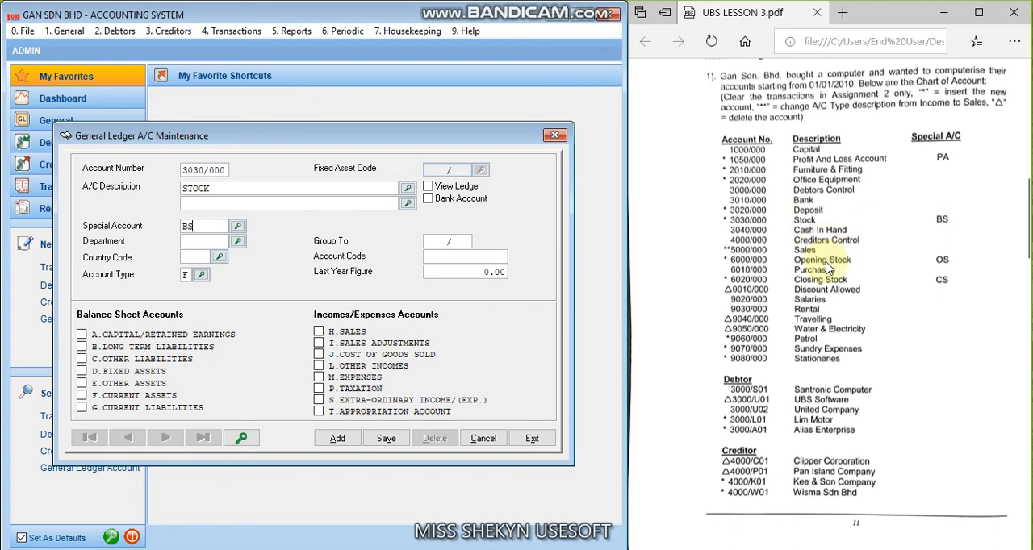
pyautogui.moveTo(835, 289)
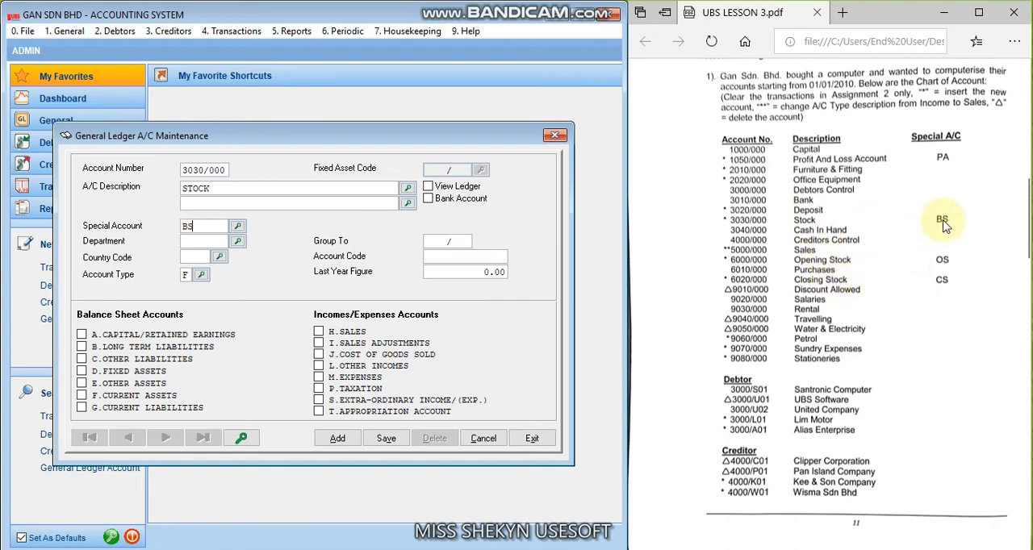
pyautogui.moveTo(944, 223)
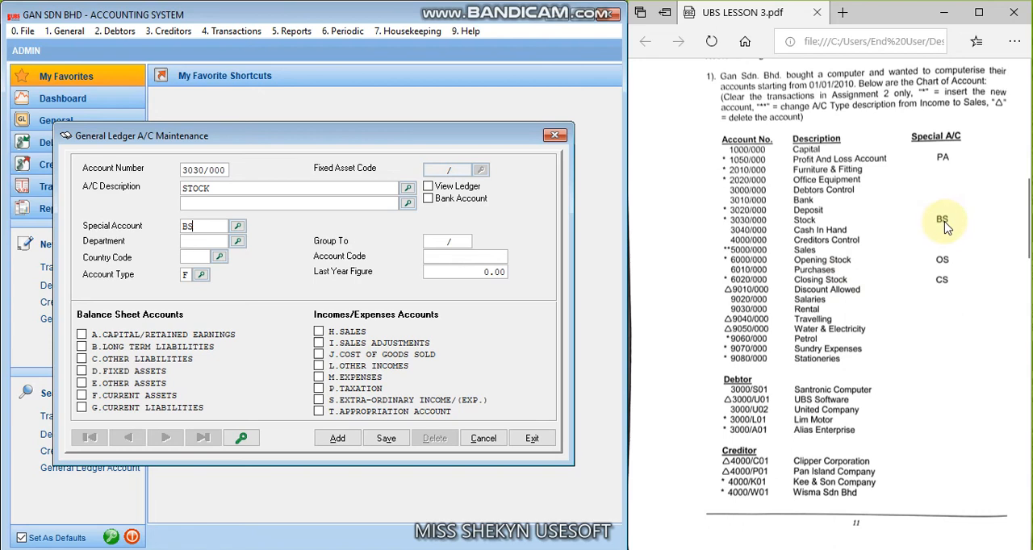
pyautogui.moveTo(792, 226)
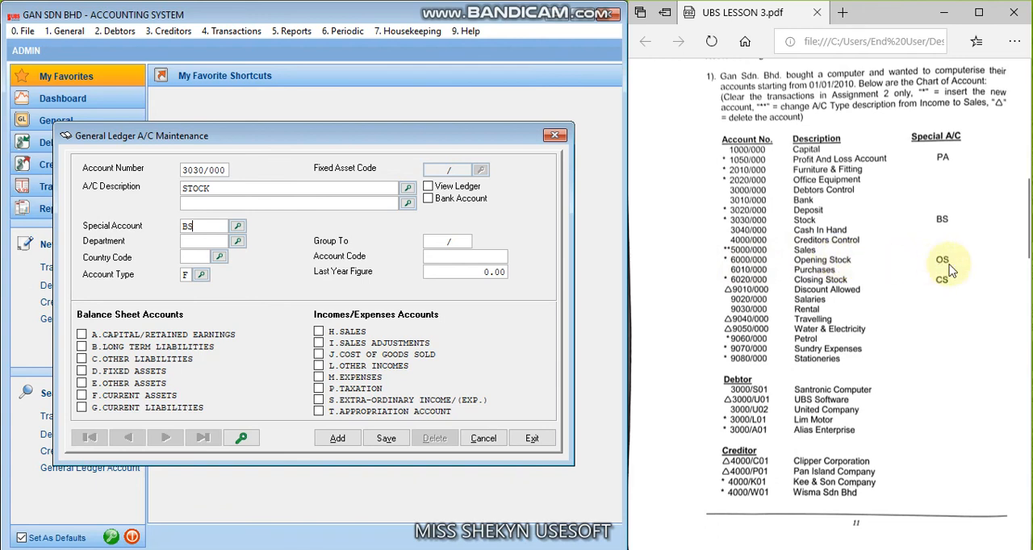
pyautogui.moveTo(946, 267)
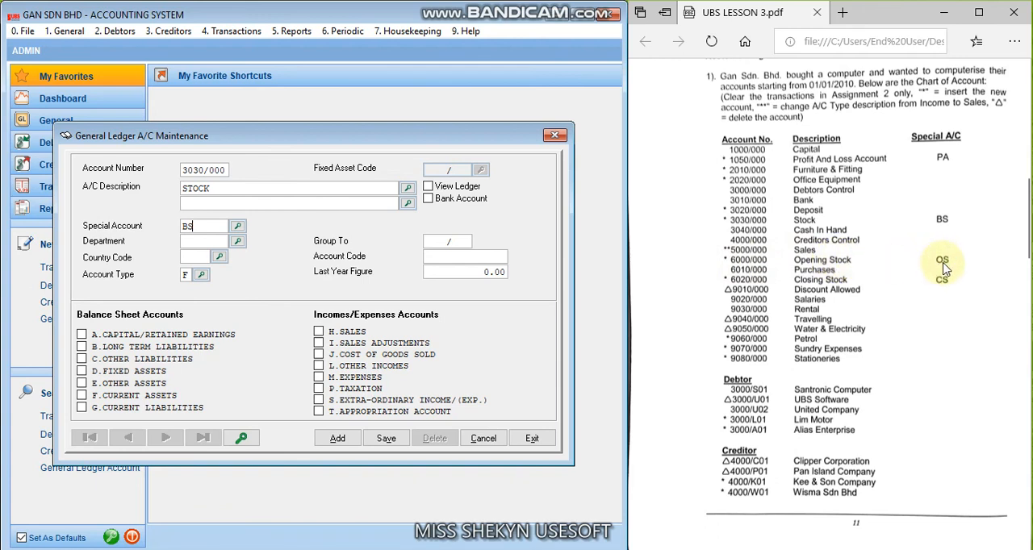
pyautogui.moveTo(836, 292)
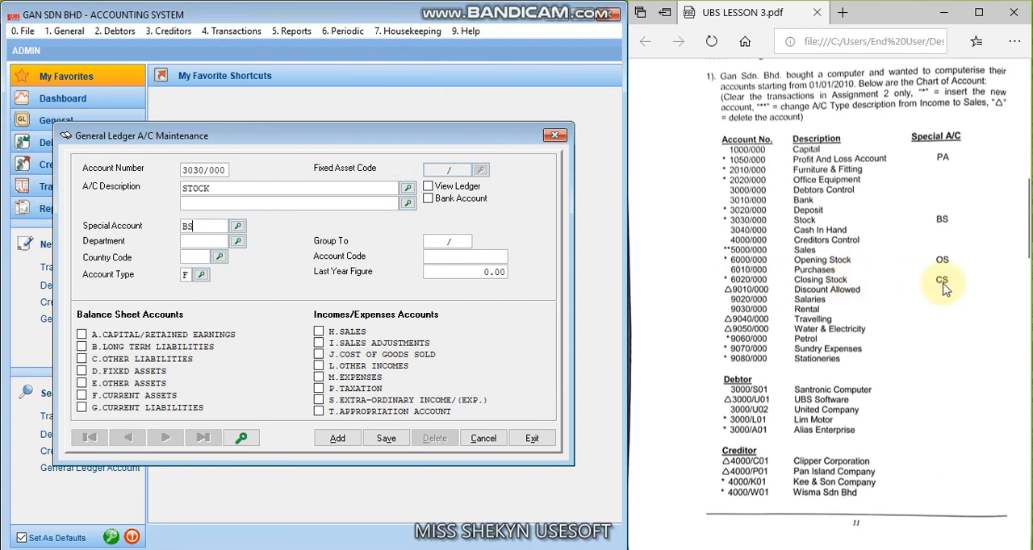
pyautogui.moveTo(947, 290)
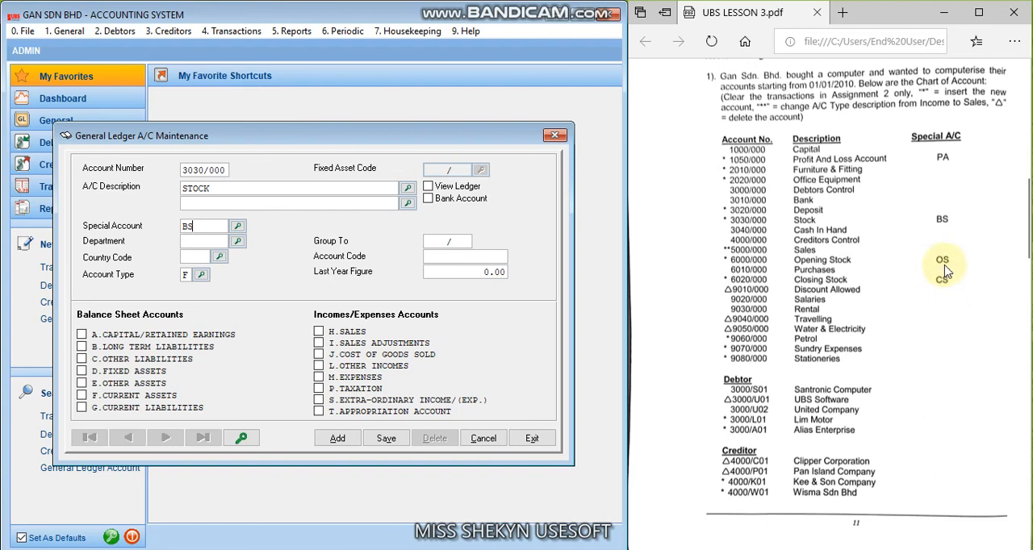
pyautogui.moveTo(944, 277)
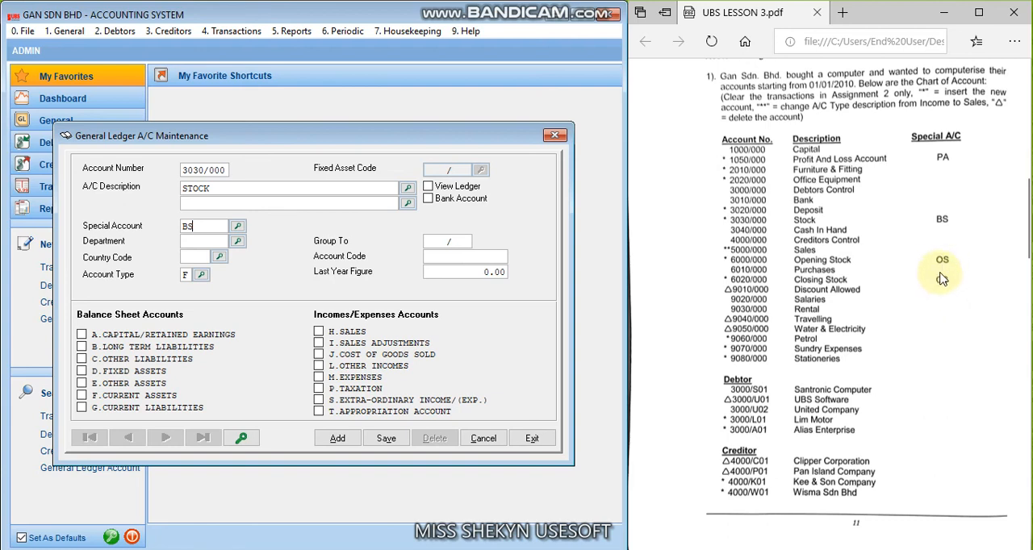
pyautogui.scroll(-3)
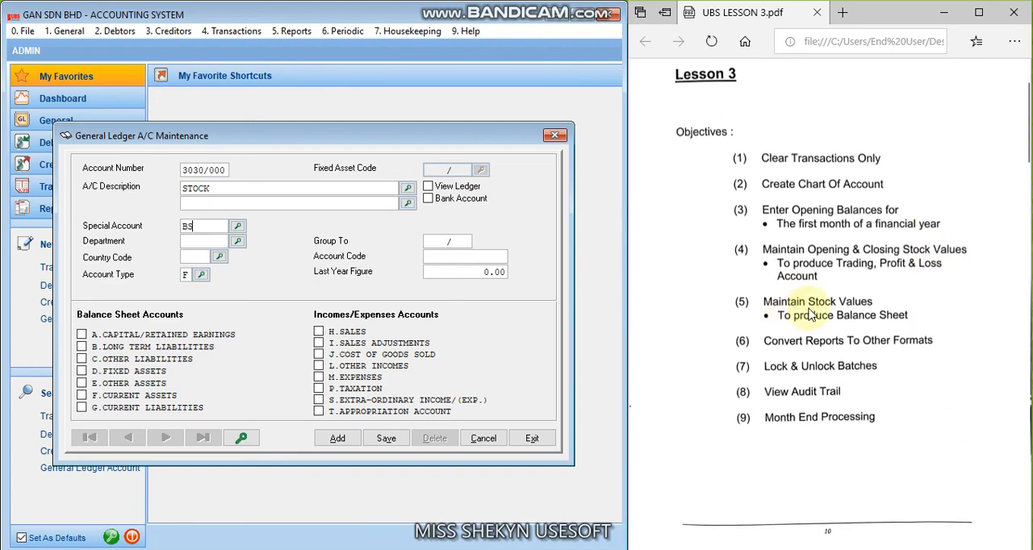
pyautogui.scroll(-3)
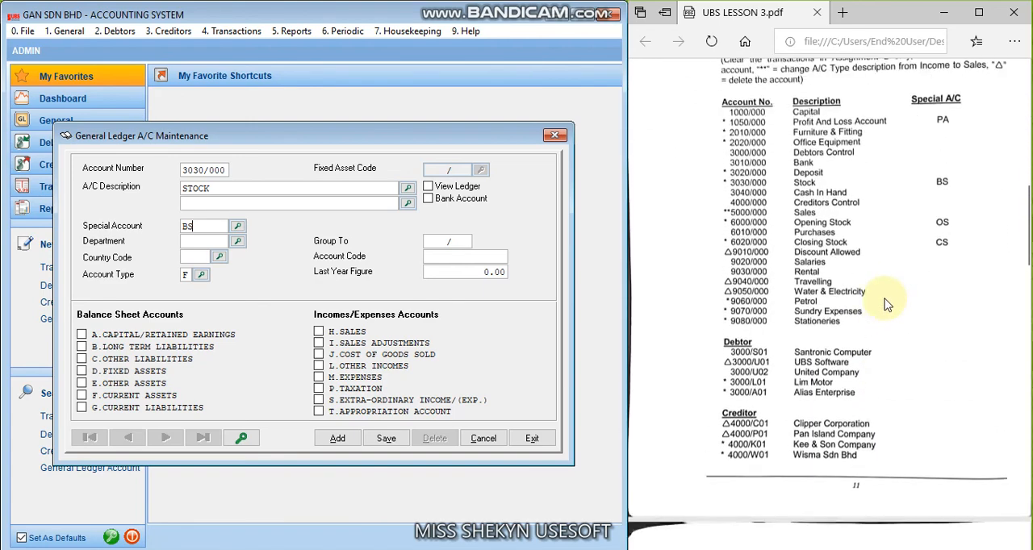
pyautogui.scroll(-3)
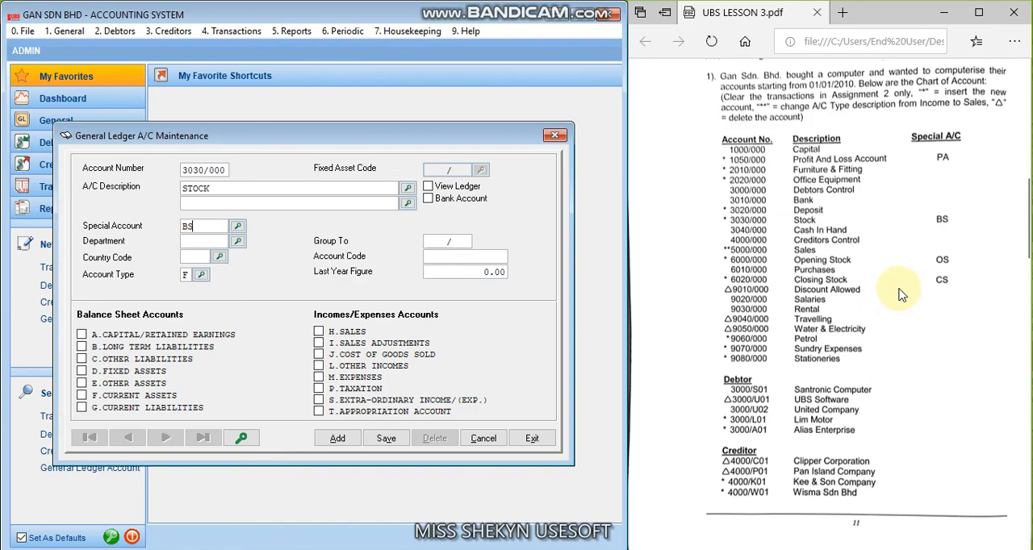